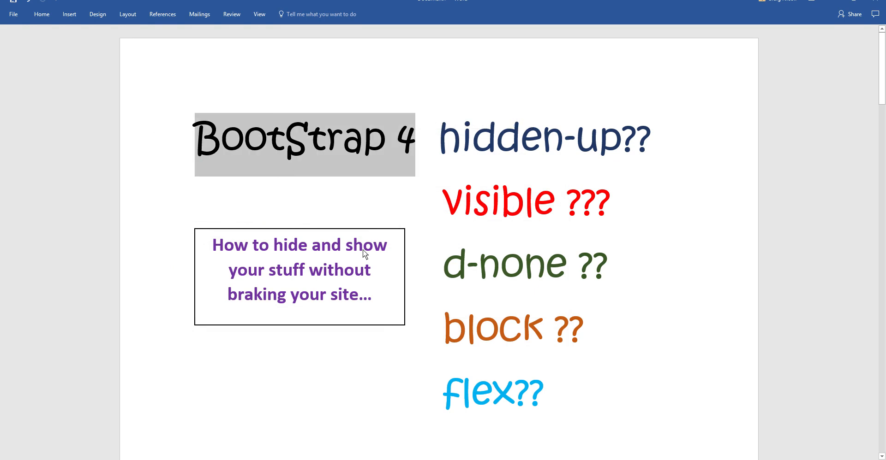
mouse_move(417, 250)
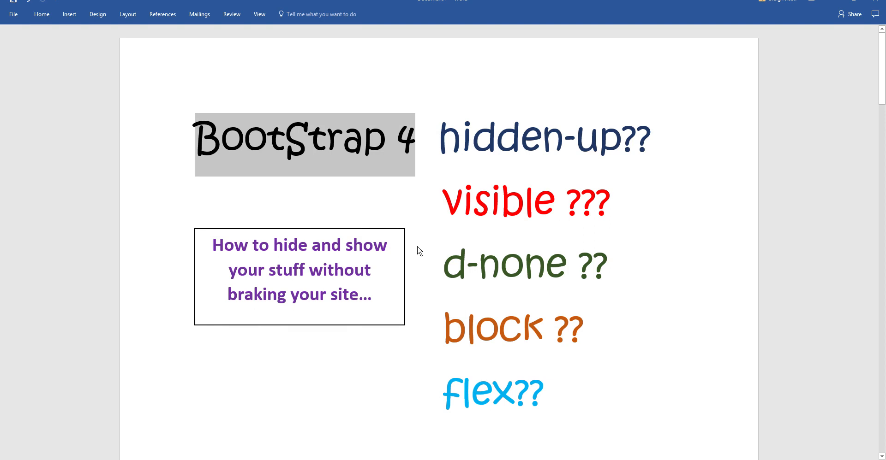
mouse_move(445, 143)
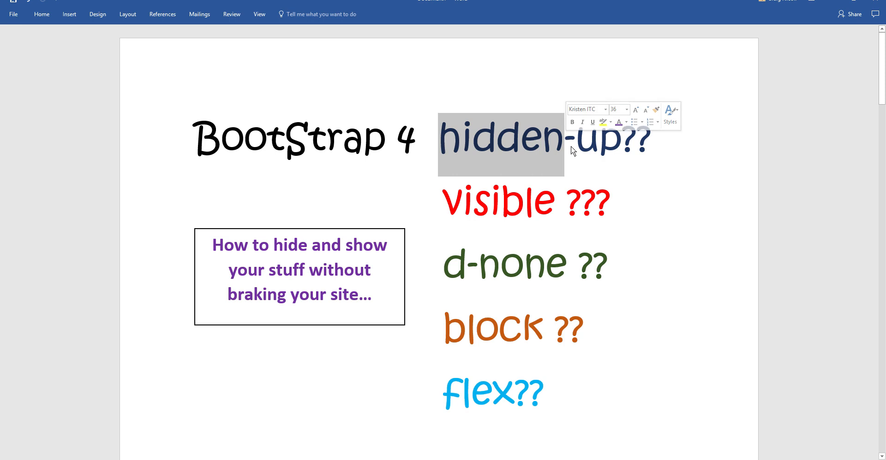
Change the Word breakpoint label xs to Col-, giving 'Col- sm md lg xl'
click(447, 207)
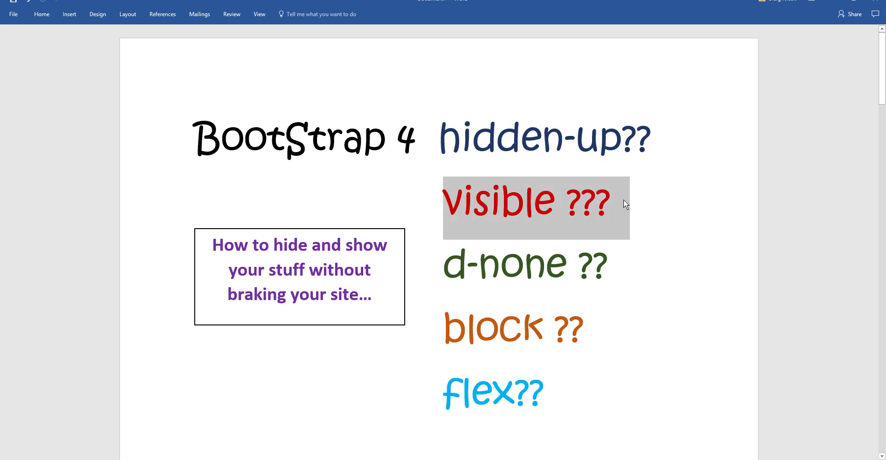
mouse_move(576, 229)
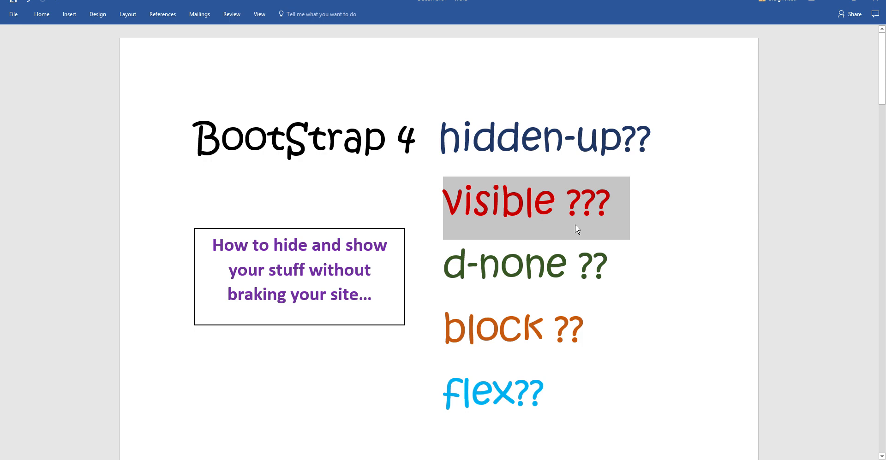
mouse_move(448, 139)
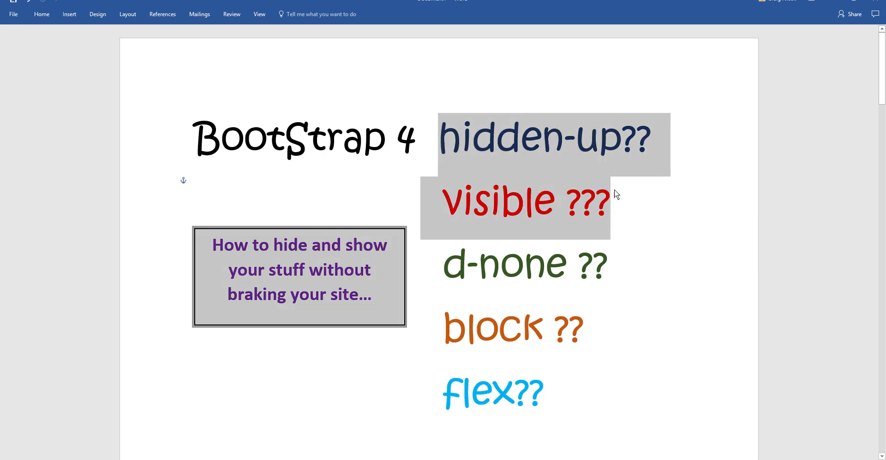
click(617, 203)
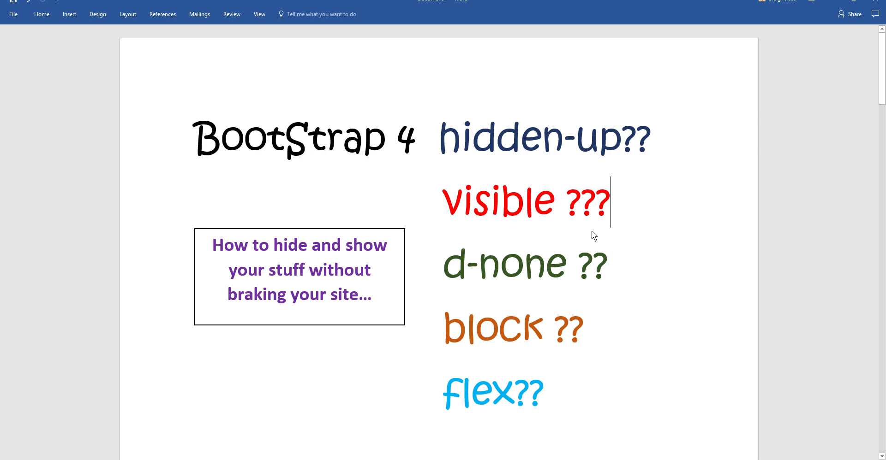
scroll(up, 3)
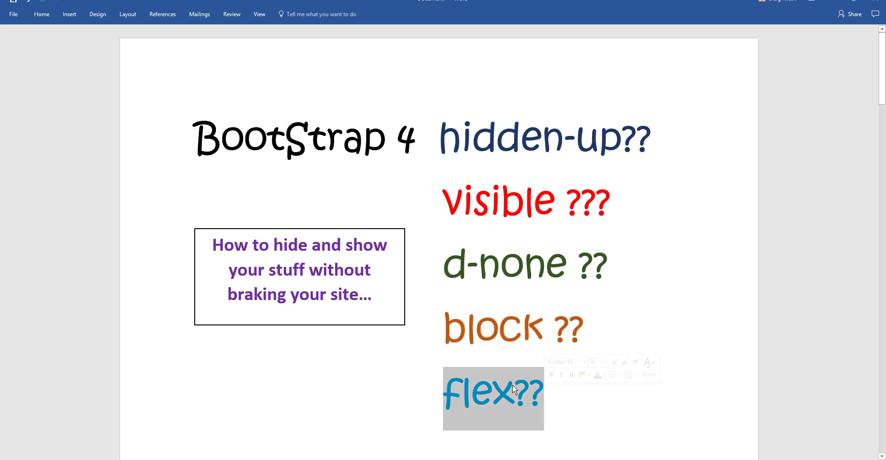
mouse_move(437, 326)
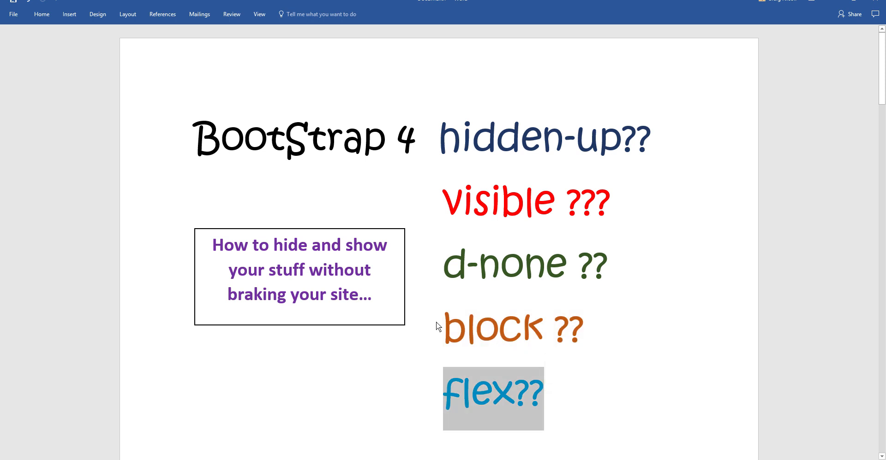
mouse_move(439, 315)
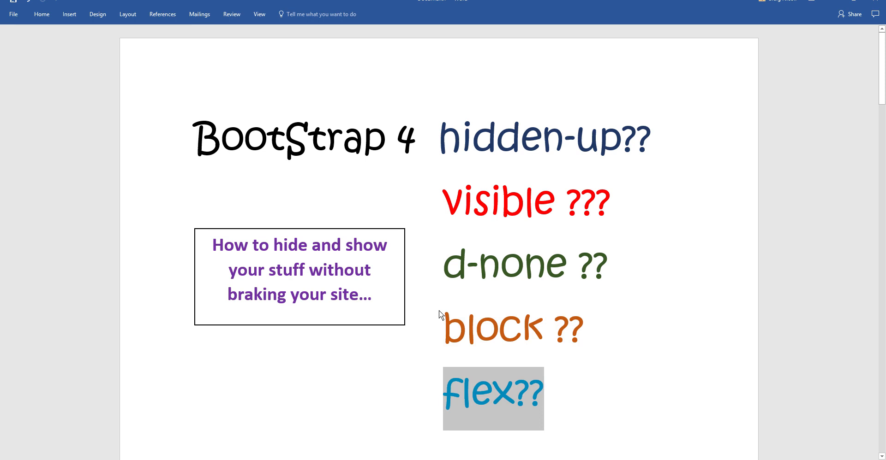
mouse_move(428, 321)
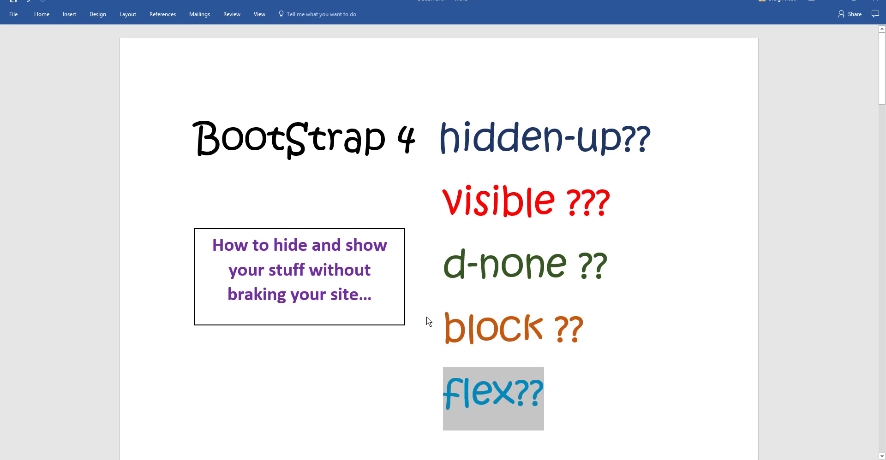
scroll(down, 3)
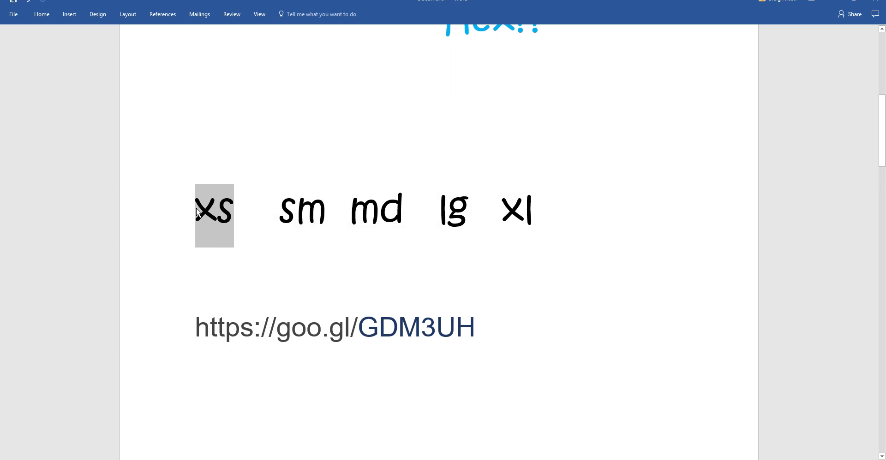
text(co)
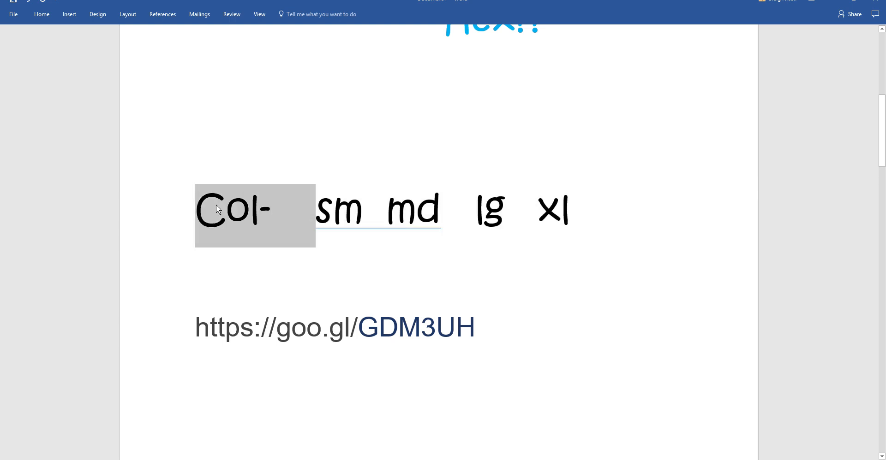
mouse_move(302, 247)
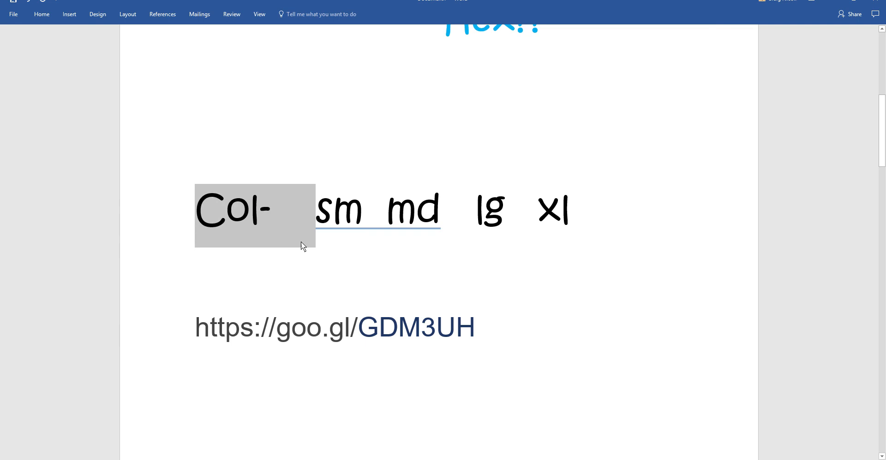
key(Delete)
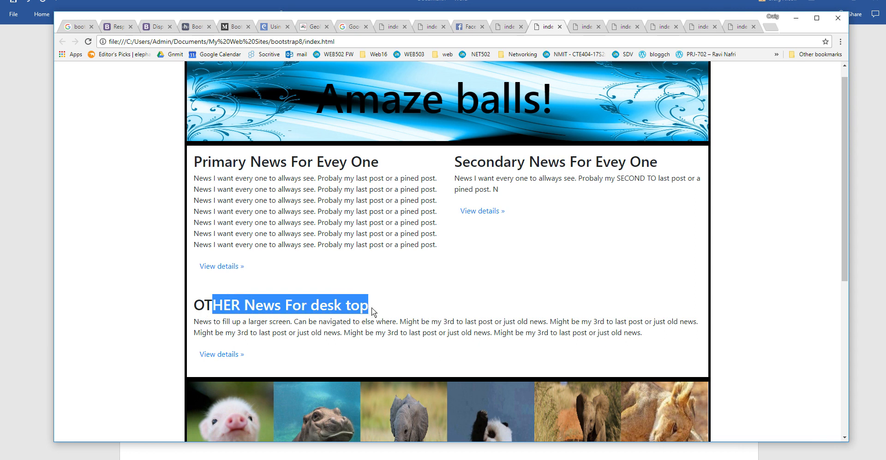
mouse_move(356, 342)
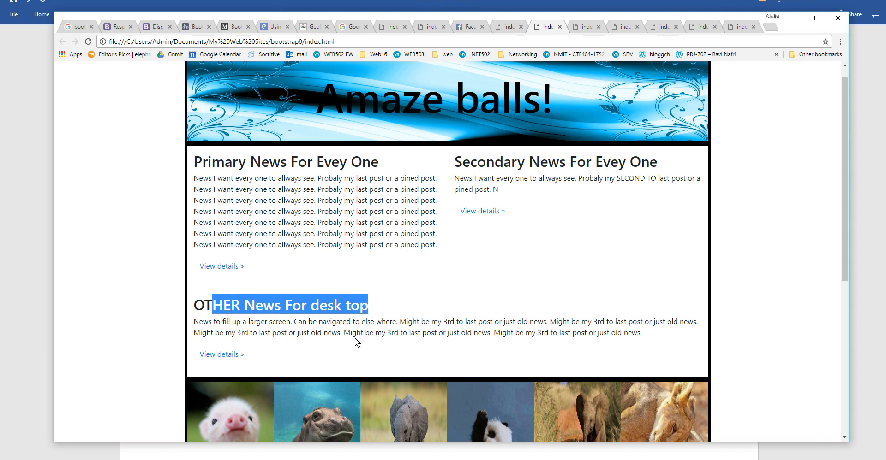
Highlight the OTHER News For desk top heading and paragraph in Chrome
click(198, 309)
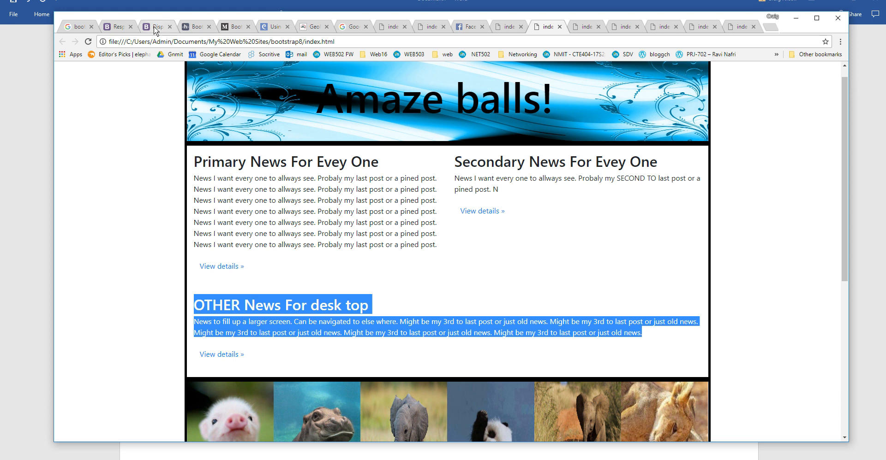
mouse_move(158, 27)
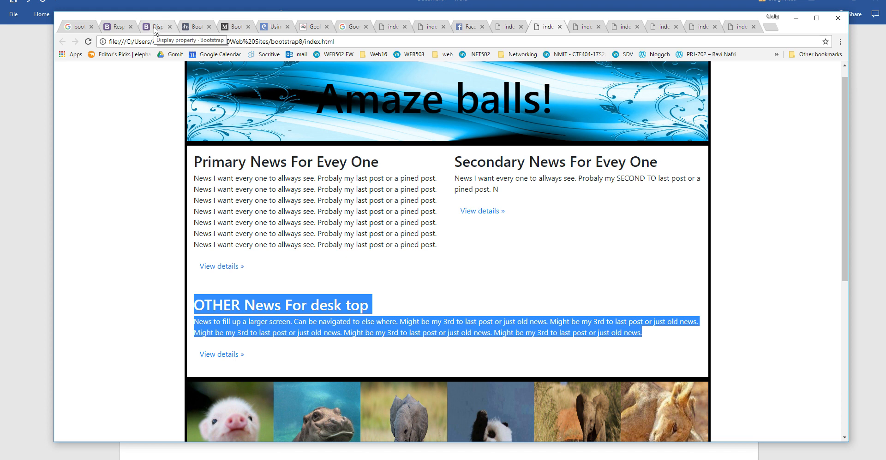
Open the WDstack article and highlight 'hidden only on' with the sm classes d-sm-none d-md-block
click(236, 26)
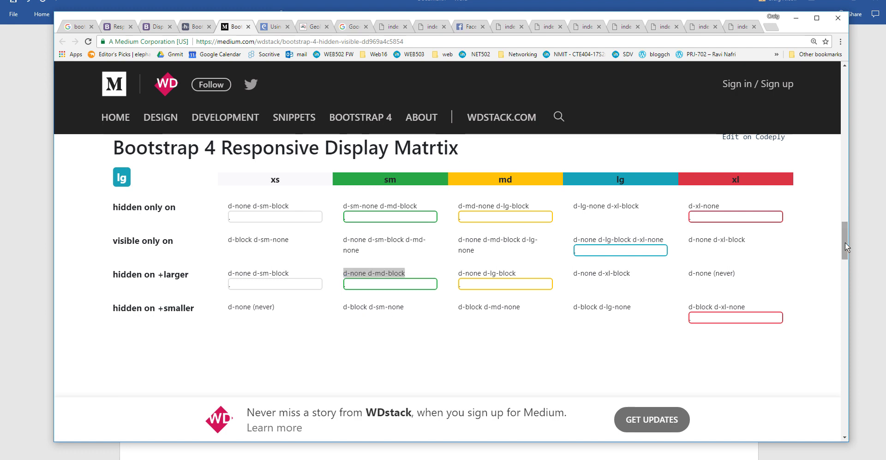
scroll(up, 3)
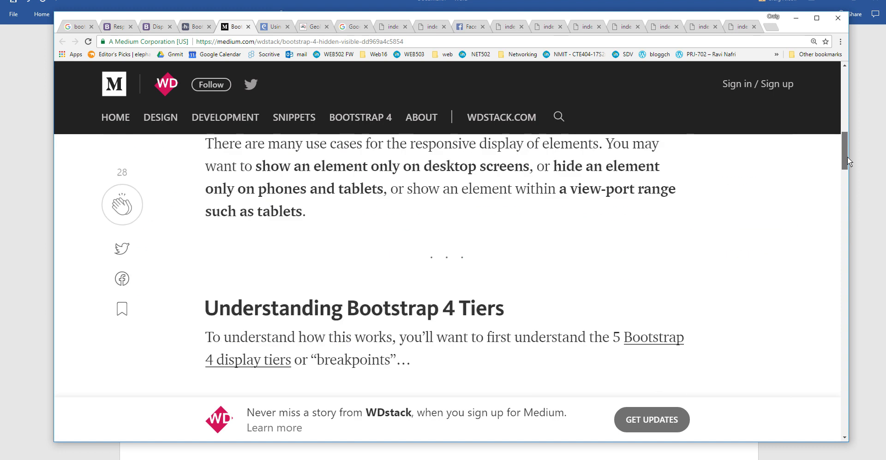
scroll(down, 3)
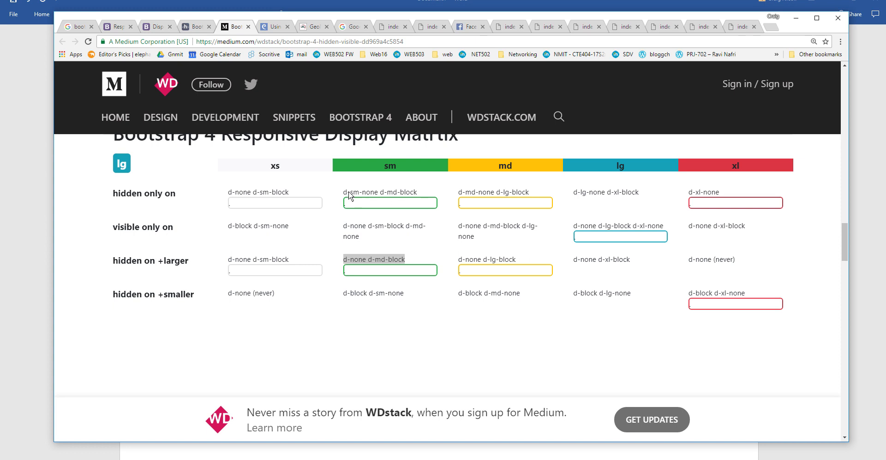
mouse_move(113, 199)
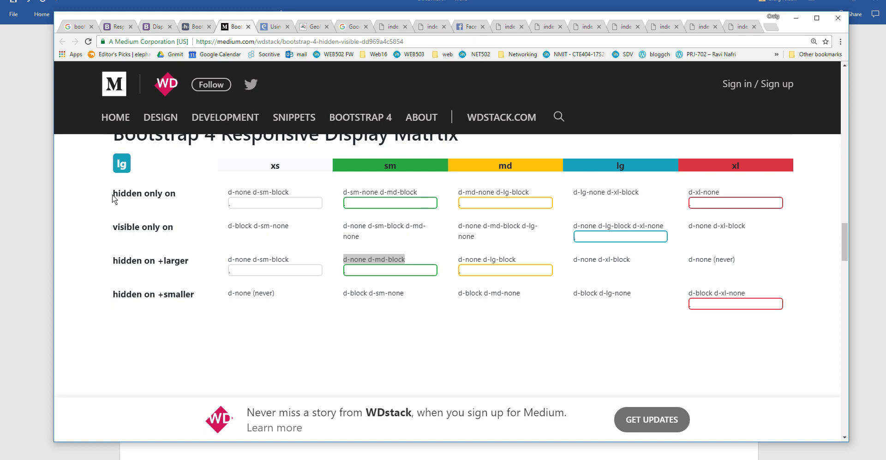
double_click(143, 193)
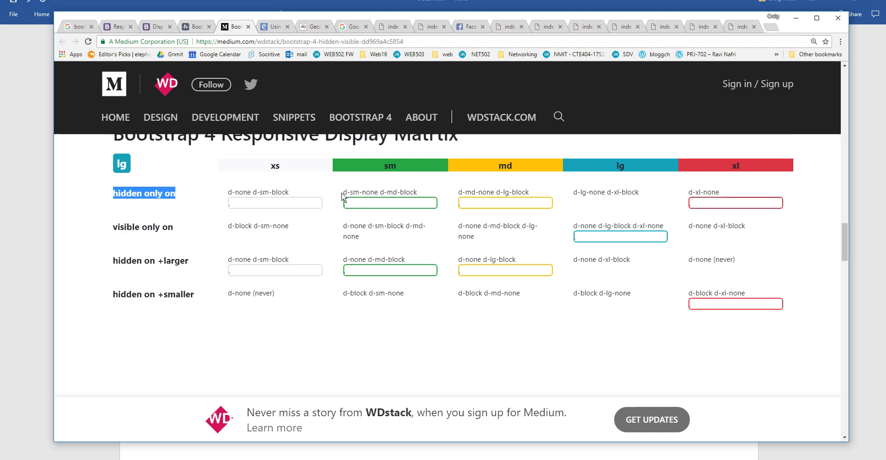
double_click(379, 192)
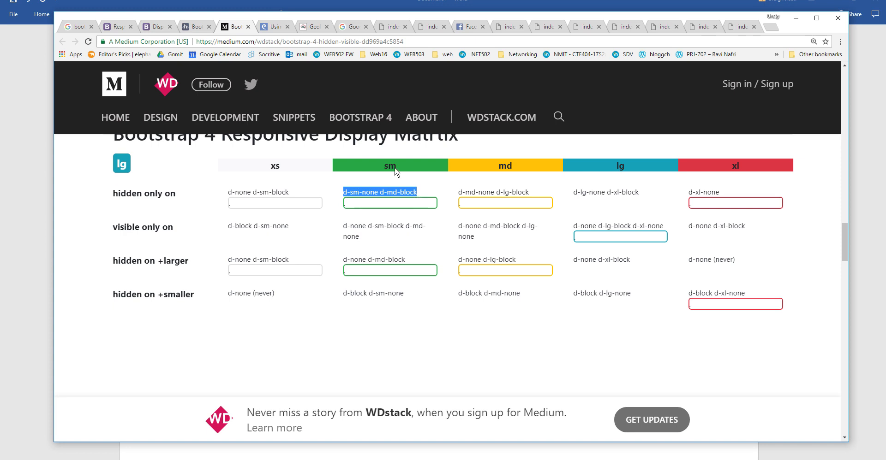
mouse_move(387, 195)
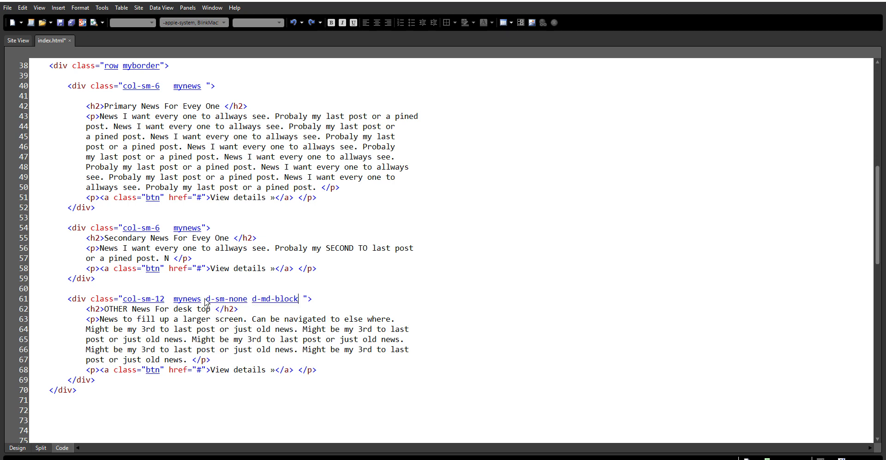
Highlight the new d-md-block class on the OTHER News div in Code view
double_click(226, 299)
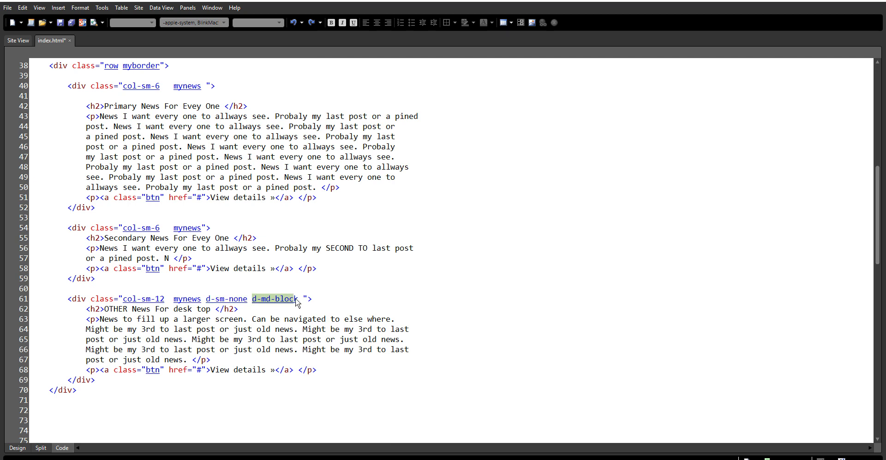
mouse_move(213, 304)
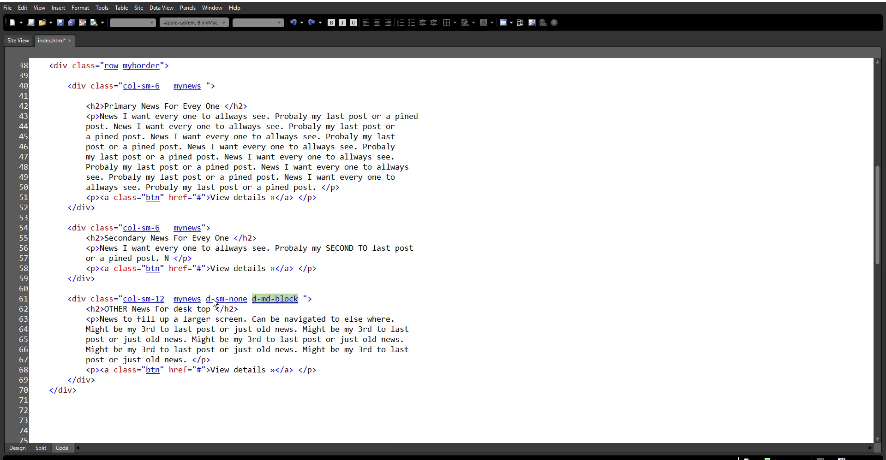
mouse_move(220, 299)
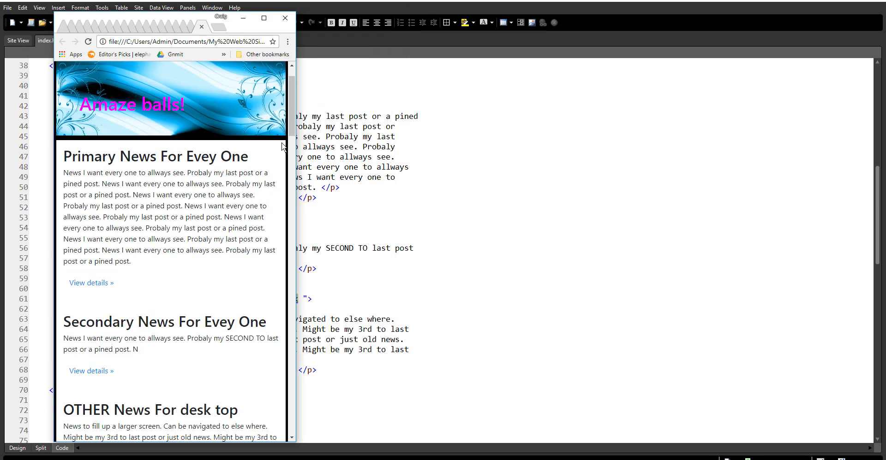
Scroll the reloaded index.html to check the OTHER News For desk top column
scroll(down, 3)
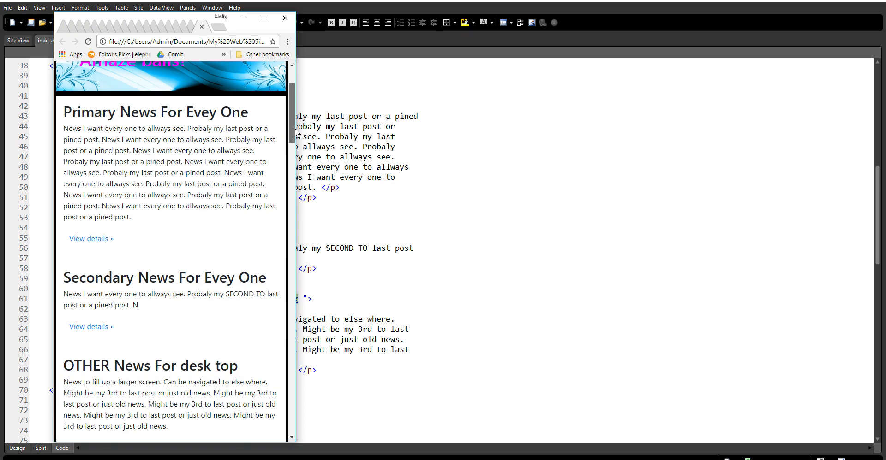
mouse_move(350, 209)
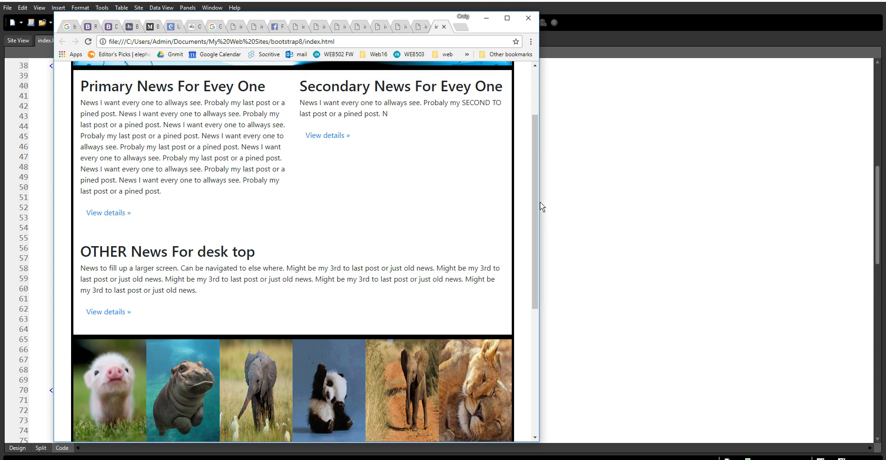
mouse_move(619, 198)
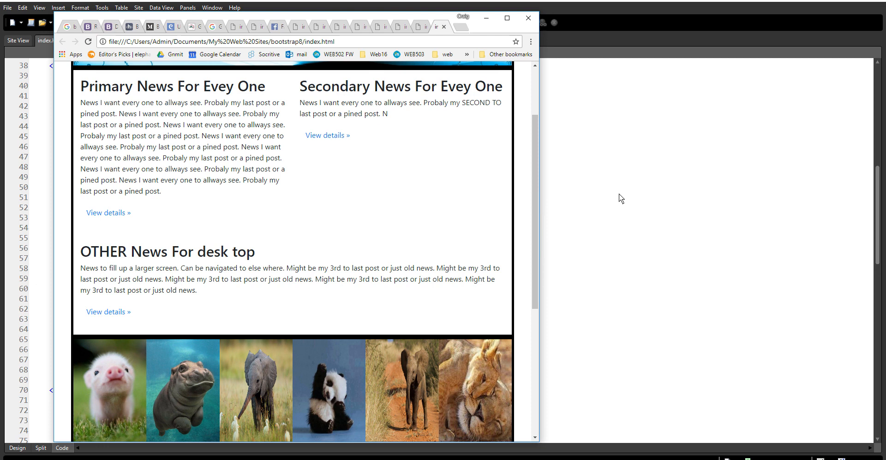
mouse_move(302, 60)
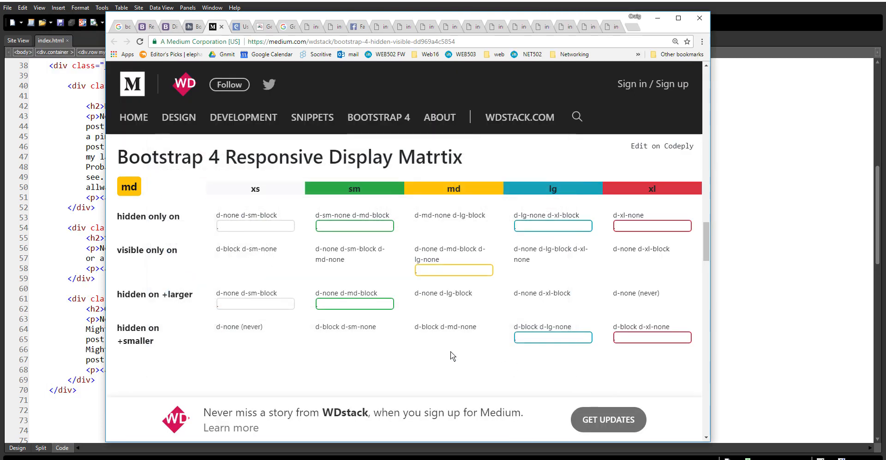
mouse_move(677, 189)
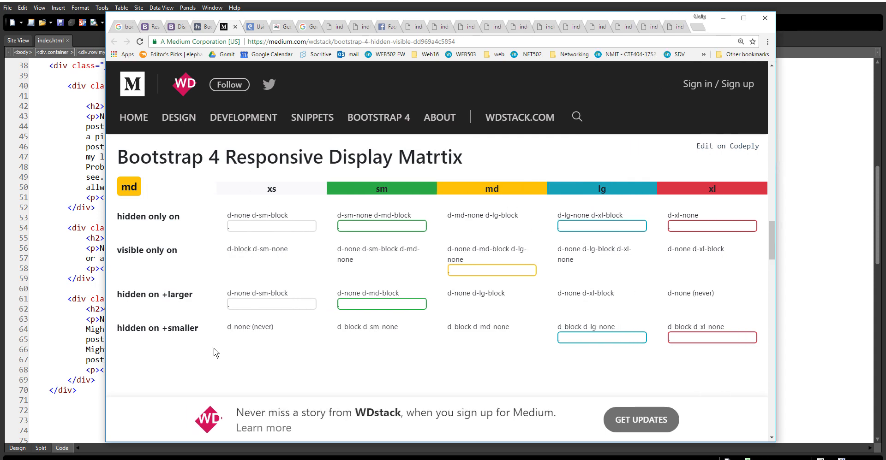
mouse_move(165, 333)
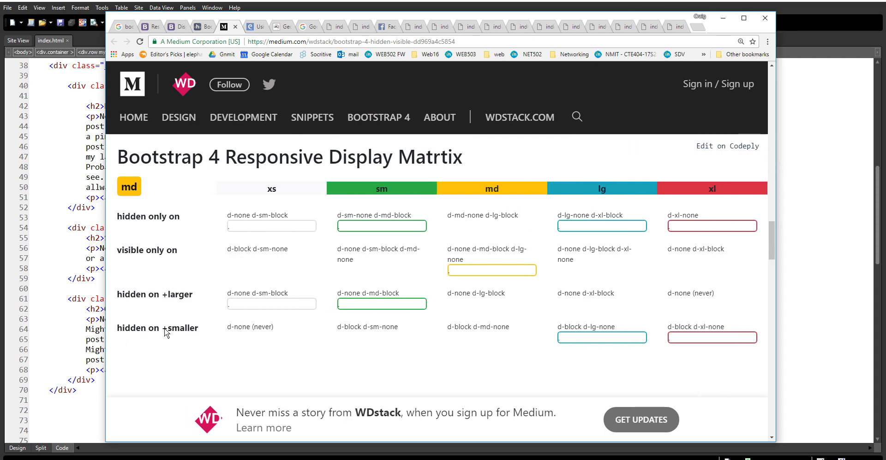
mouse_move(242, 358)
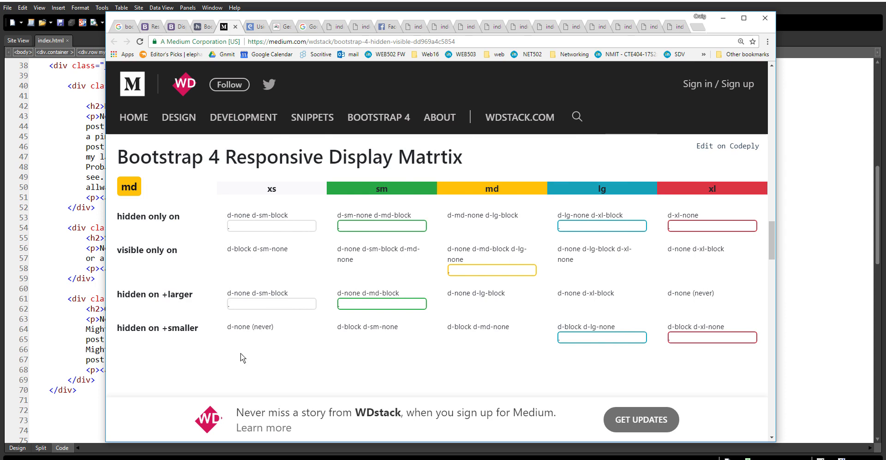
mouse_move(395, 345)
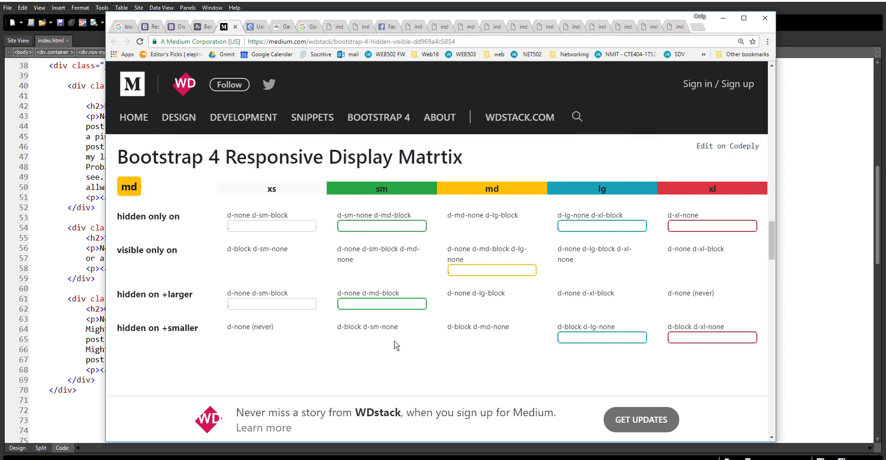
mouse_move(383, 344)
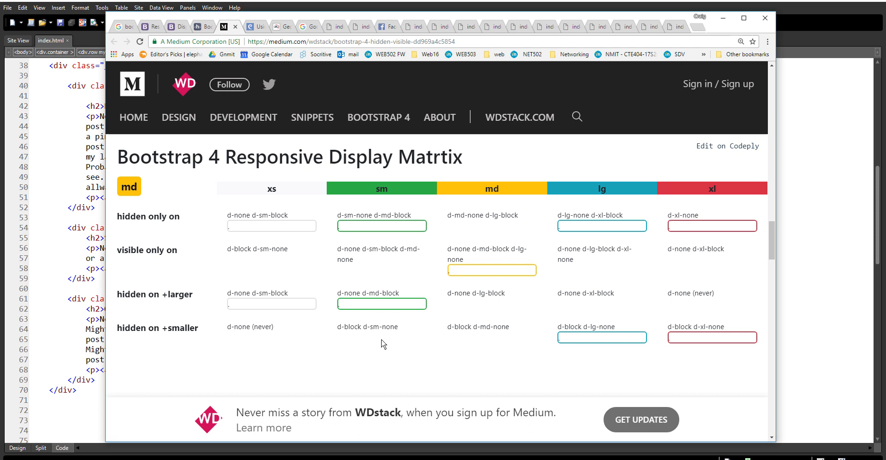
mouse_move(378, 336)
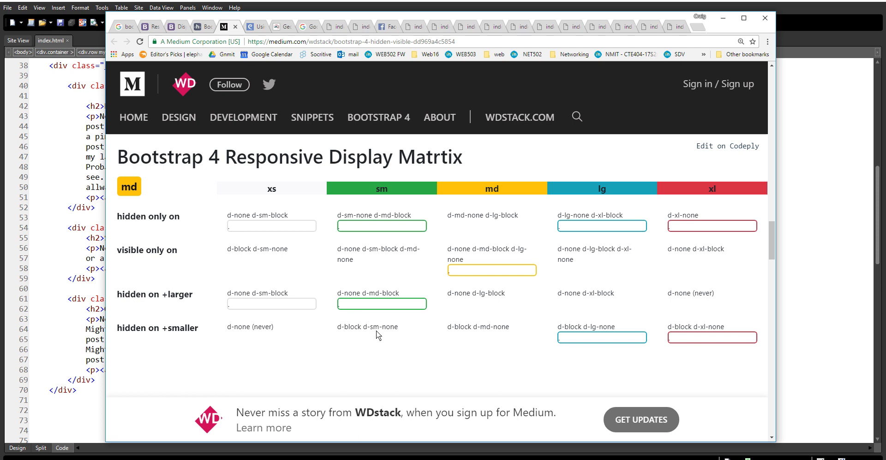
mouse_move(359, 331)
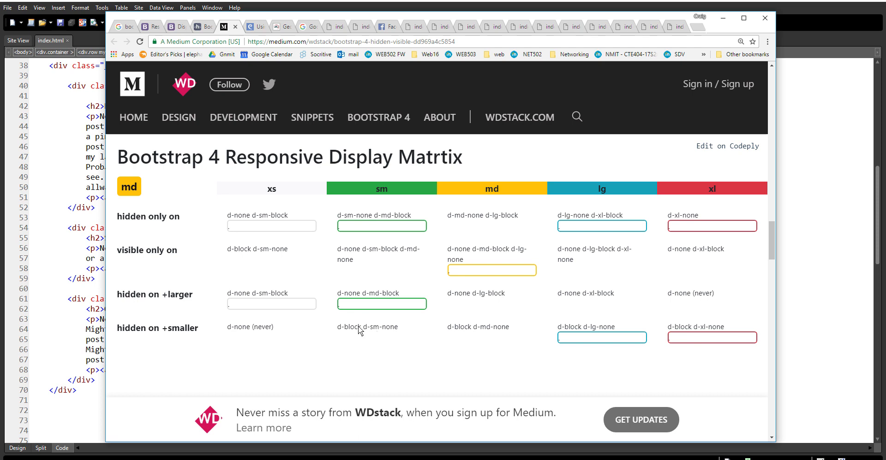
mouse_move(146, 305)
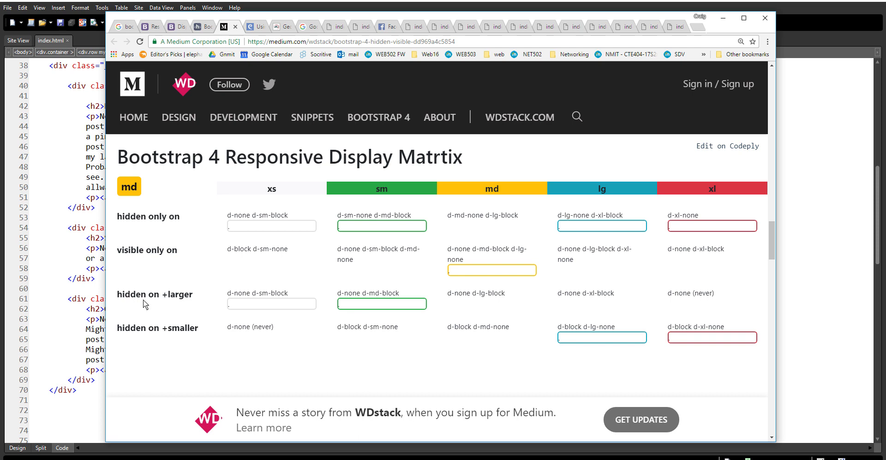
mouse_move(127, 304)
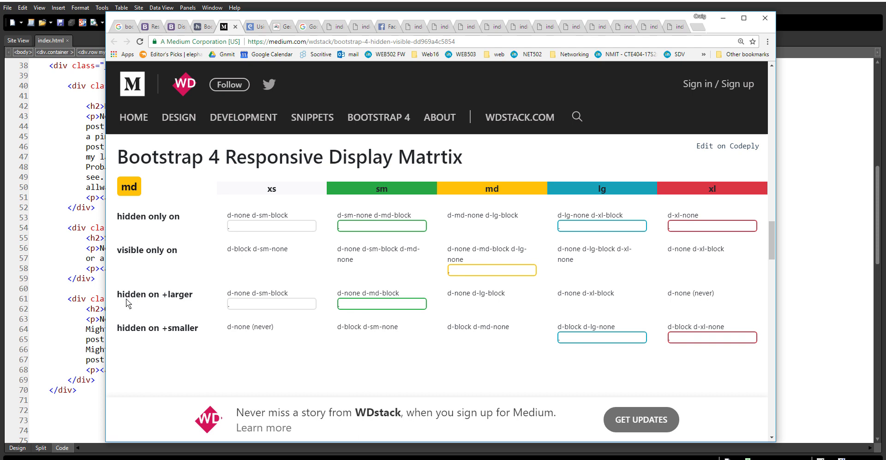
mouse_move(142, 320)
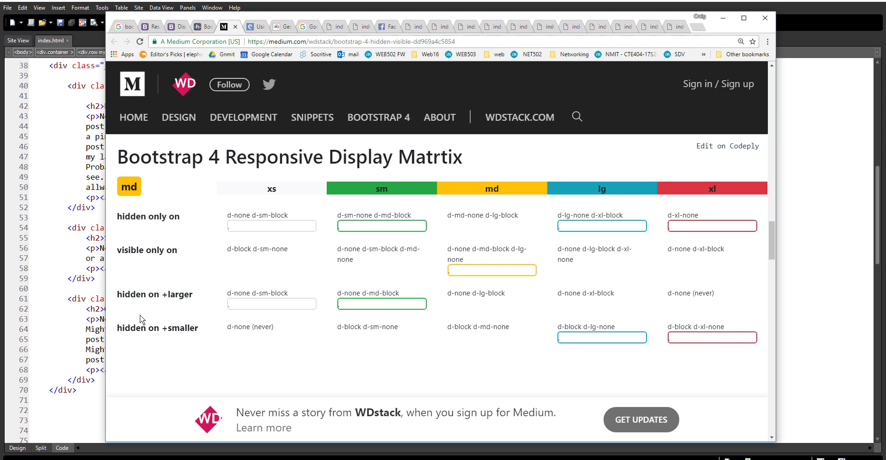
mouse_move(159, 332)
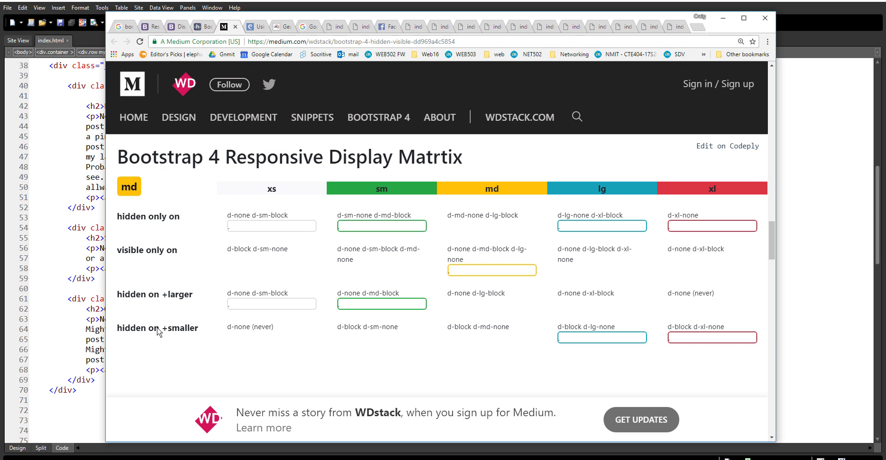
Highlight the 'hidden on +smaller' and '+larger' row labels in the display matrix
double_click(164, 327)
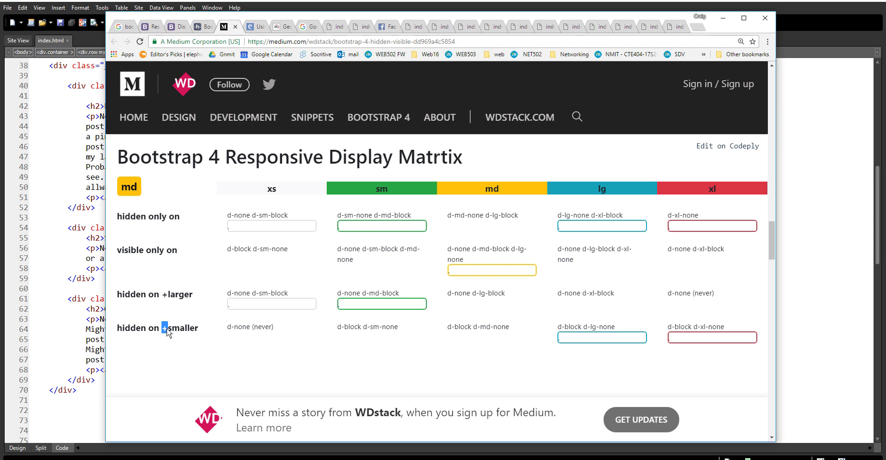
double_click(180, 328)
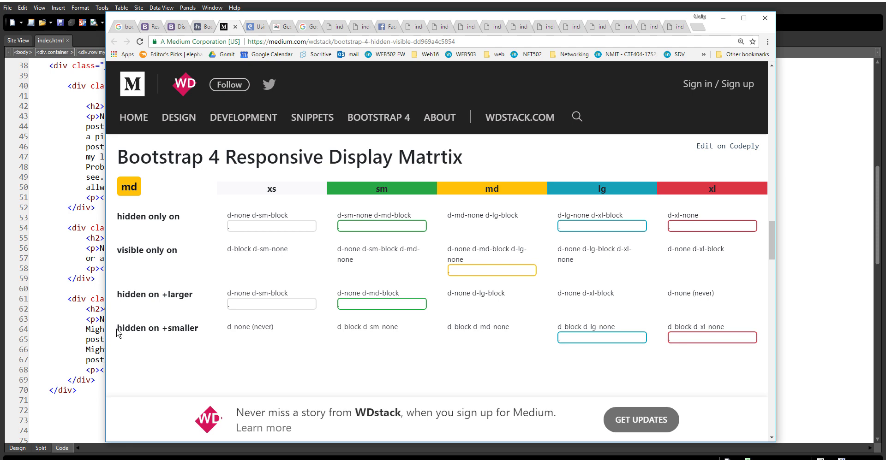
mouse_move(164, 301)
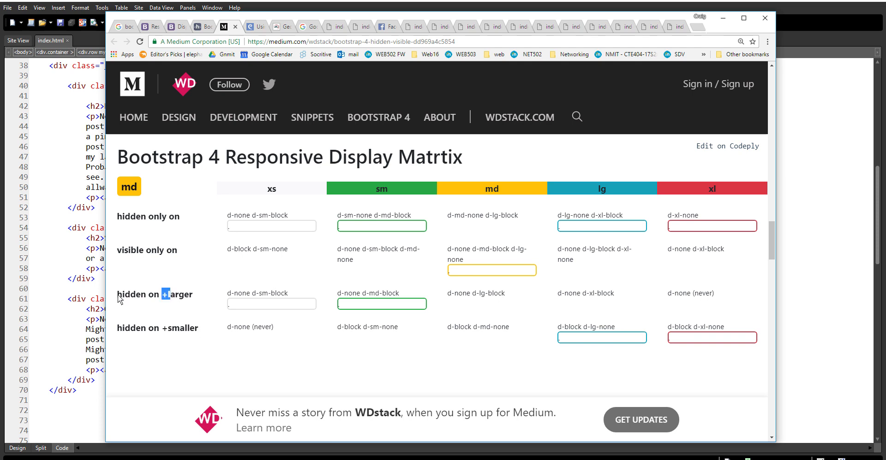
double_click(130, 294)
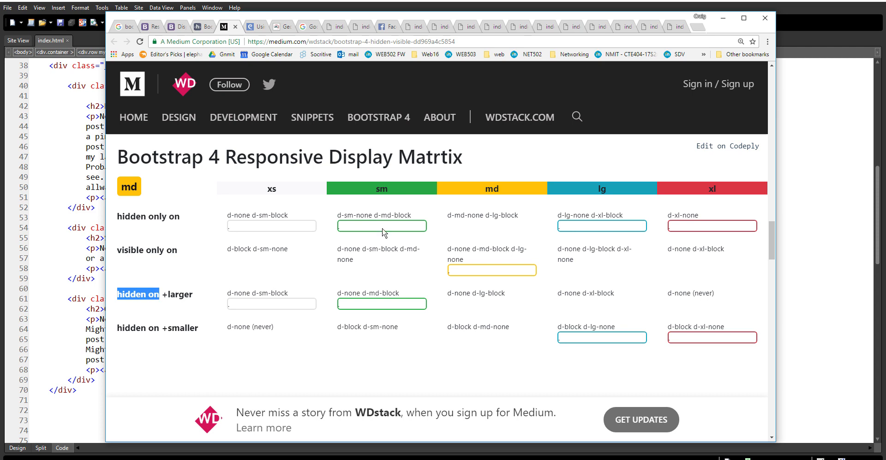
mouse_move(193, 304)
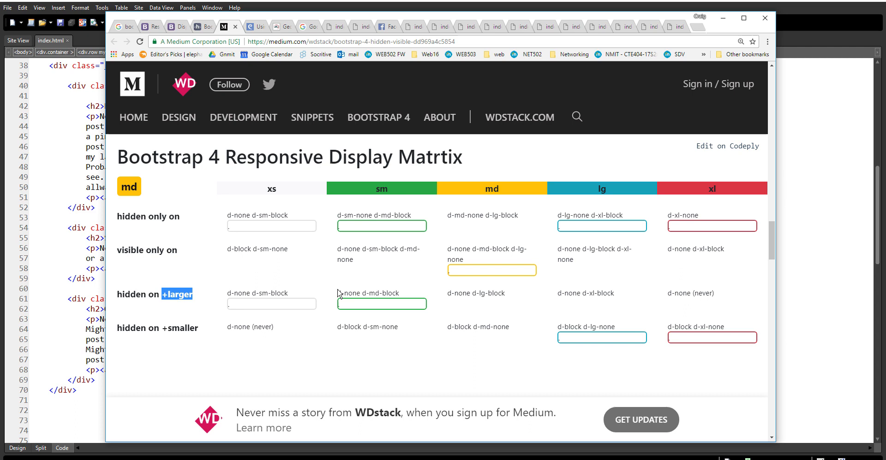
double_click(367, 294)
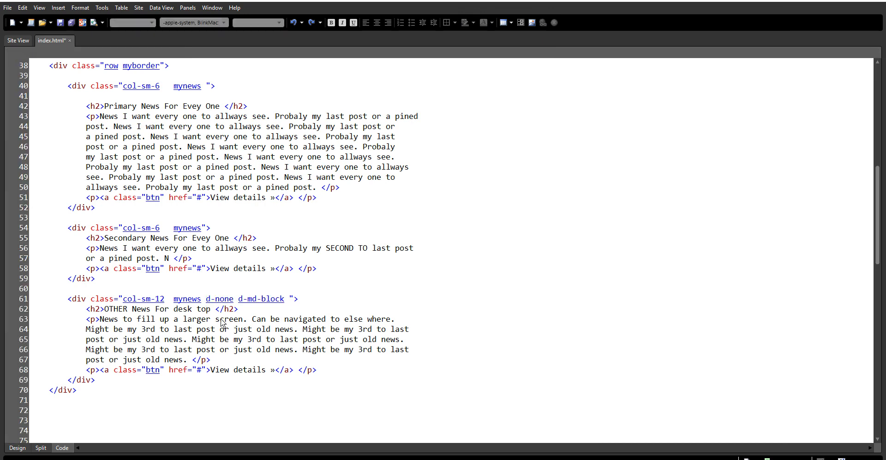
Save index.html and check the narrow Chrome window for the OTHER News column
click(82, 22)
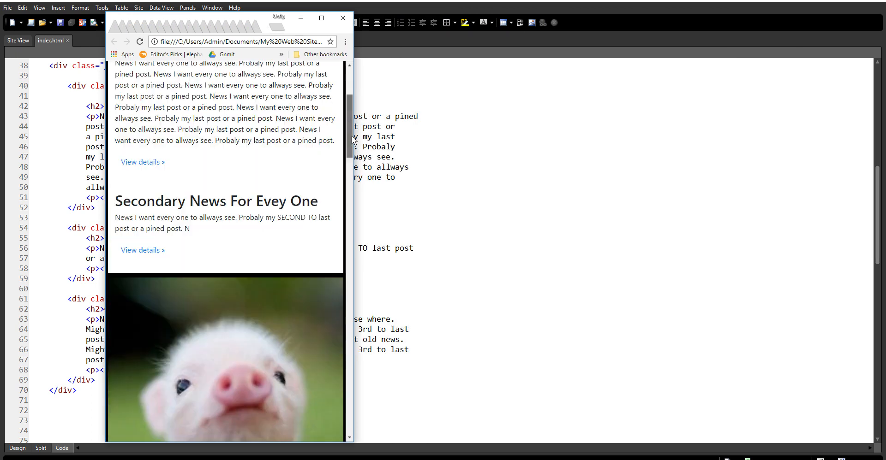
scroll(up, 3)
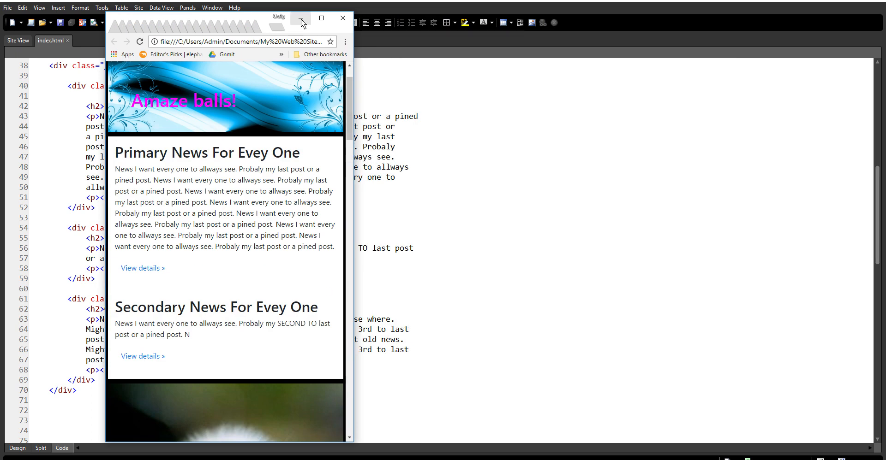
mouse_move(301, 17)
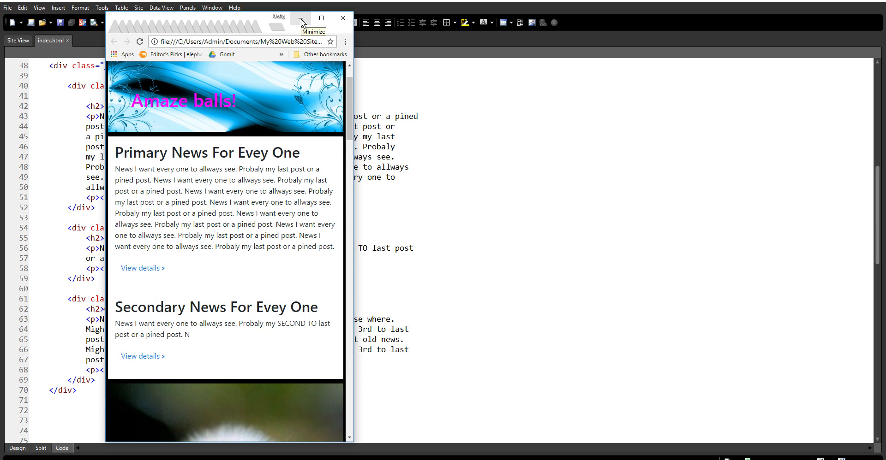
mouse_move(260, 21)
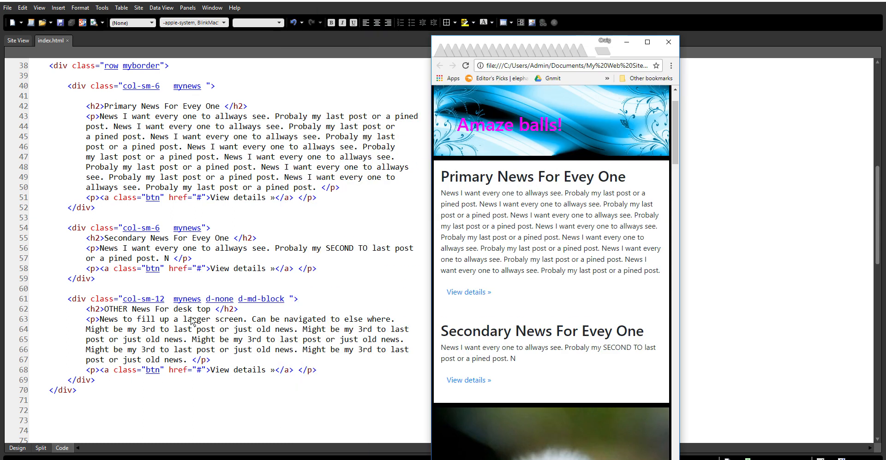
mouse_move(647, 43)
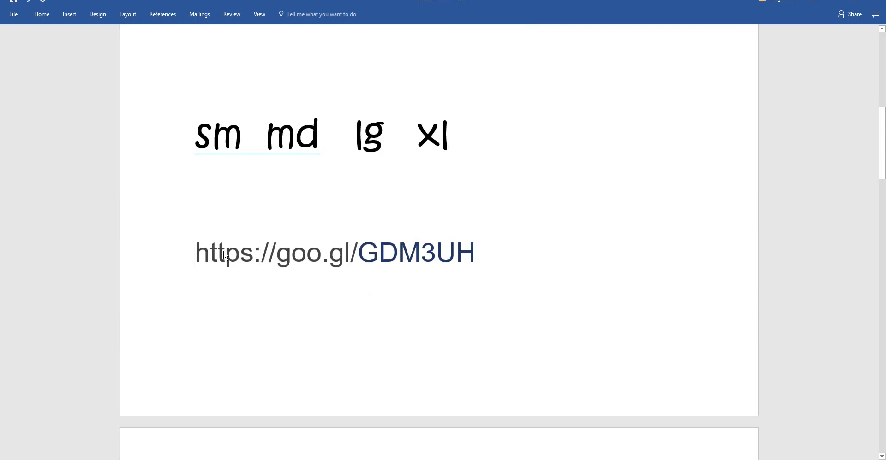
mouse_move(462, 329)
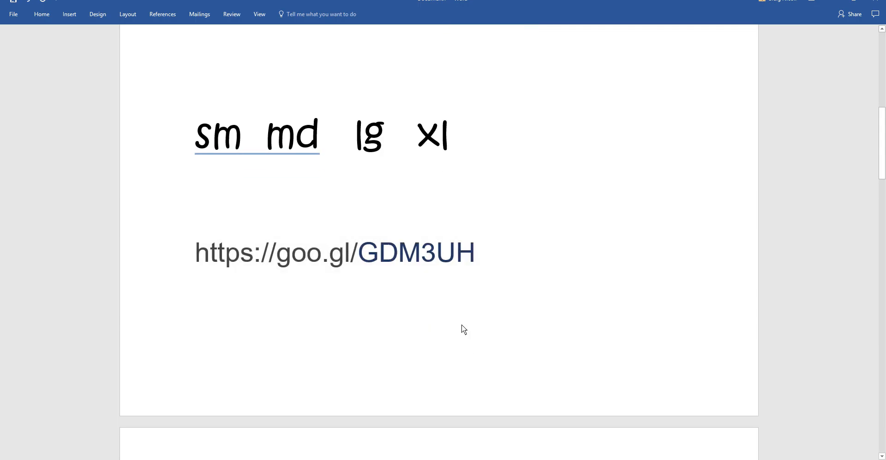
Place the cursor on a new line below the goo.gl link in Word
click(195, 303)
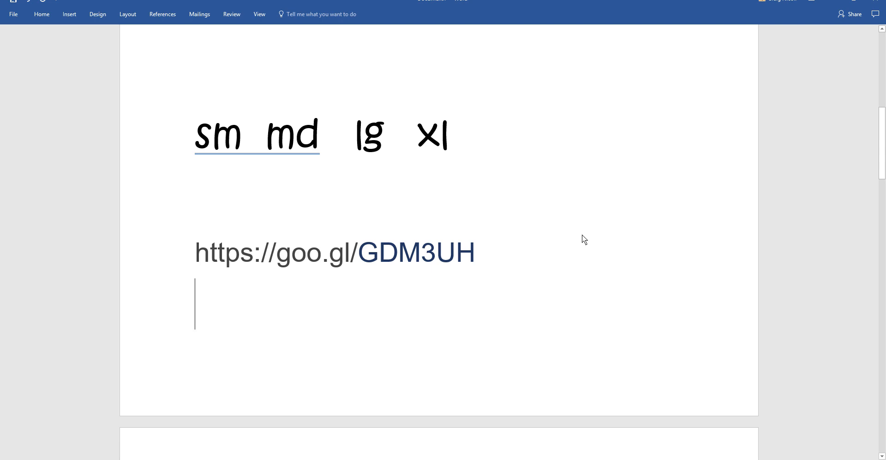
scroll(down, 3)
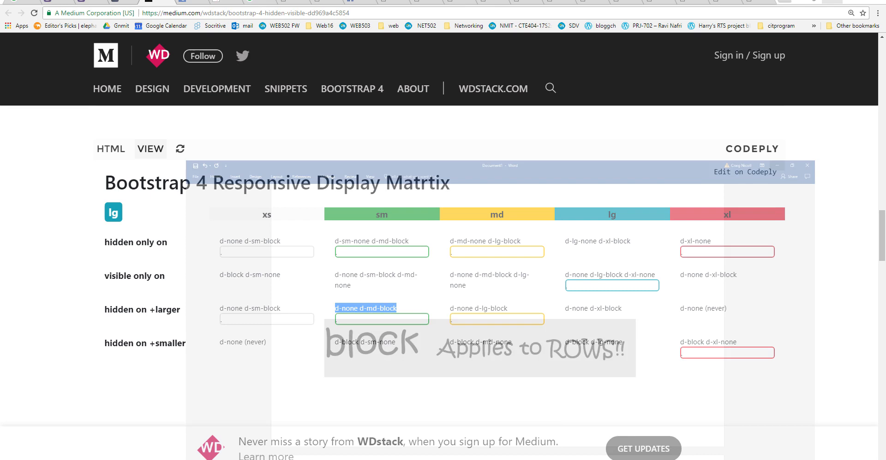
Right-click the d-none d-md-block text, then switch to the local page's Chrome window
right_click(364, 307)
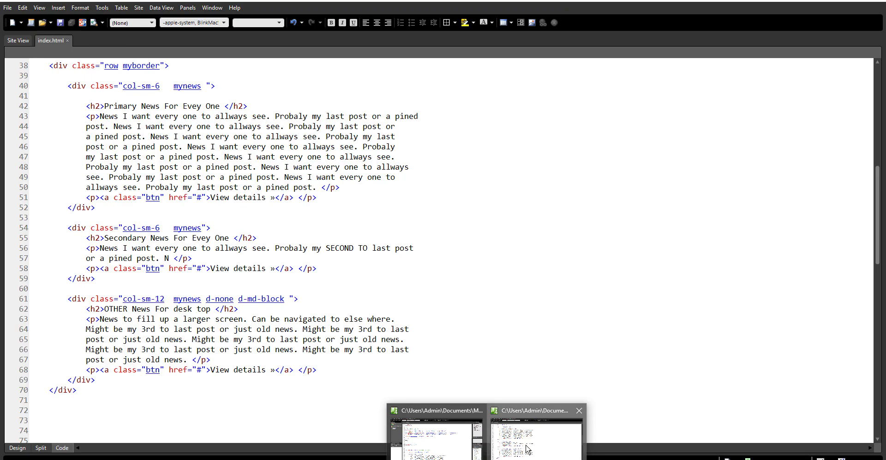
click(75, 299)
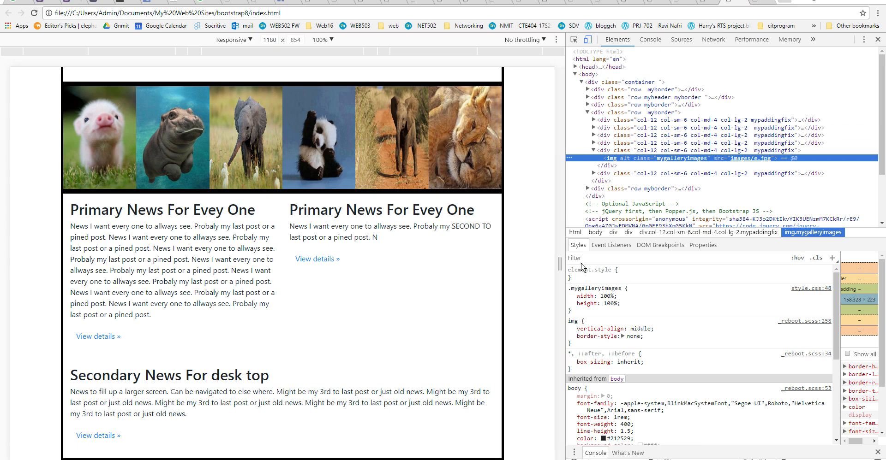
mouse_move(610, 268)
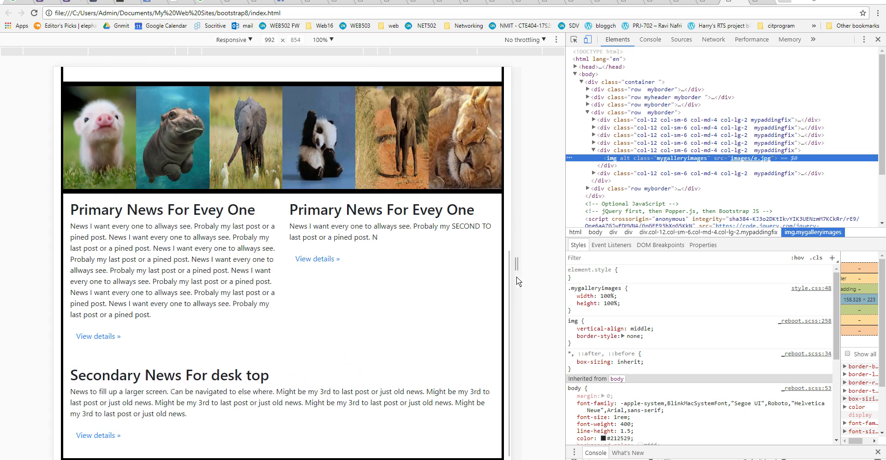
Scroll through the page in the DevTools device preview at 992 wide
scroll(up, 3)
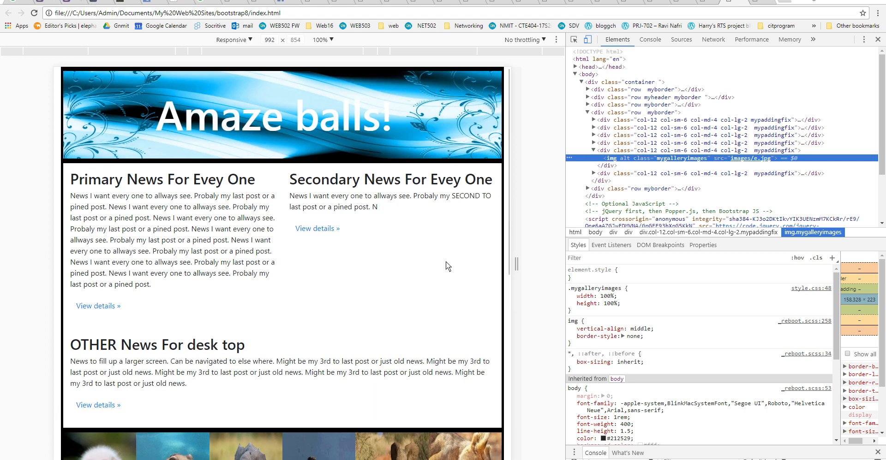
scroll(down, 3)
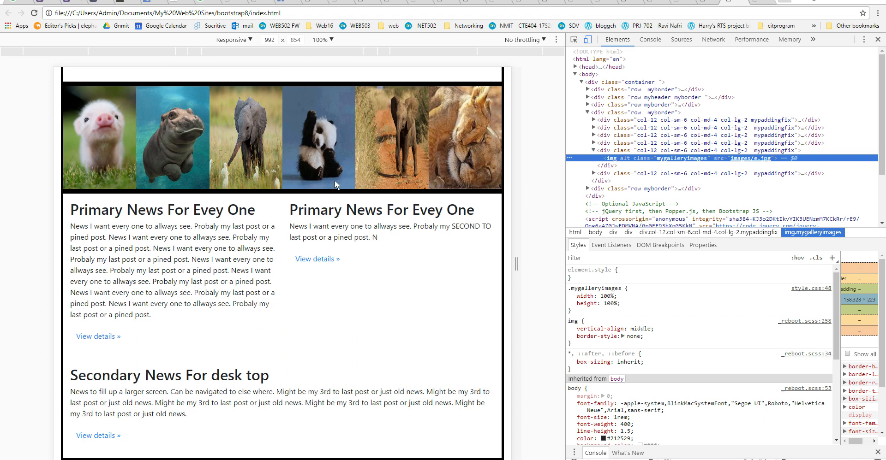
mouse_move(441, 287)
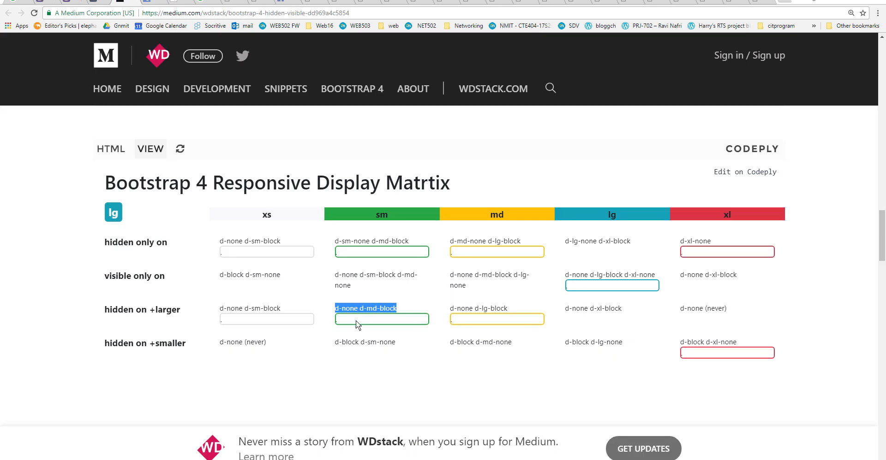
Paste 'd-none d-md-block' after myborder in the line-92 news row div and save all
right_click(364, 308)
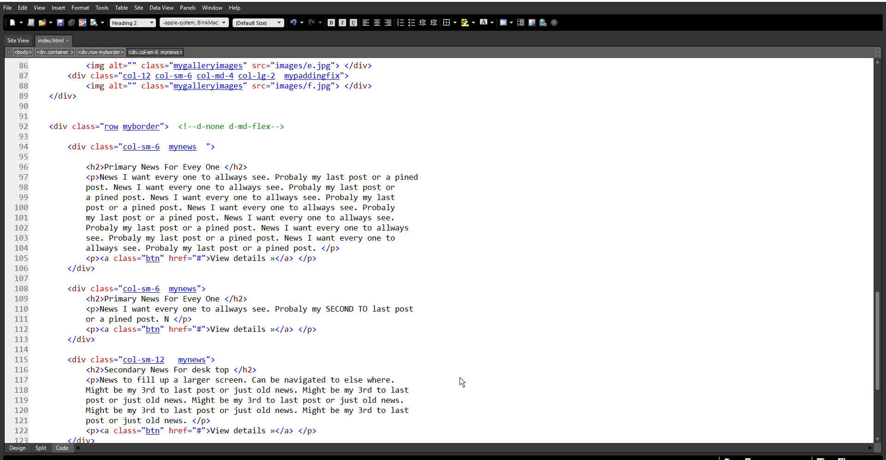
scroll(up, 3)
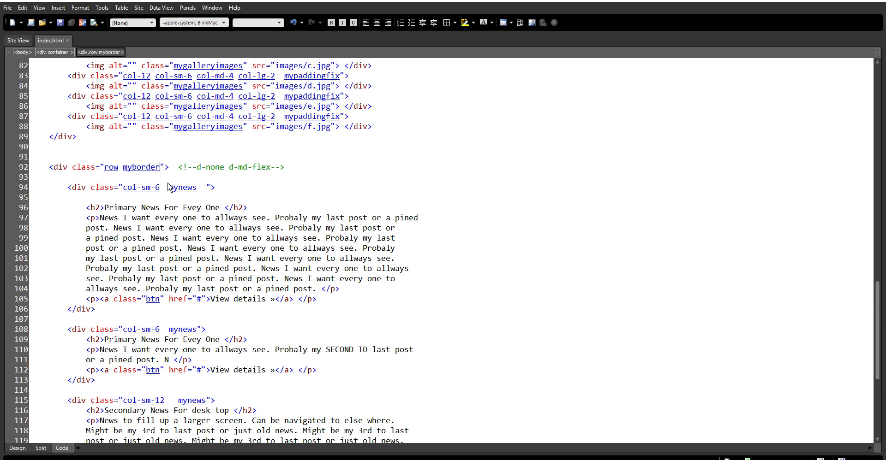
click(181, 187)
text( d-none d-md-block)
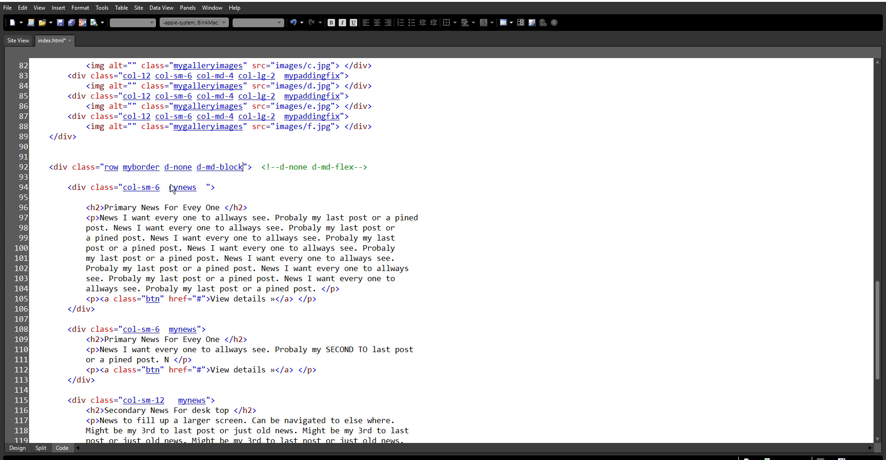
mouse_move(71, 23)
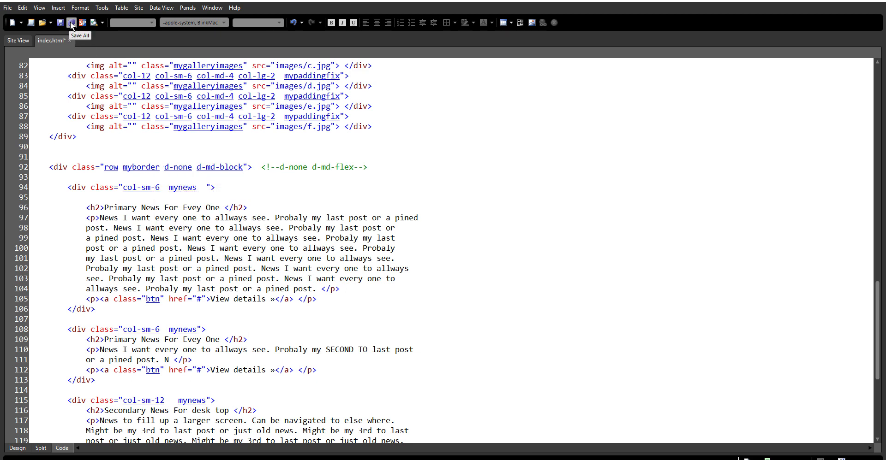
click(71, 23)
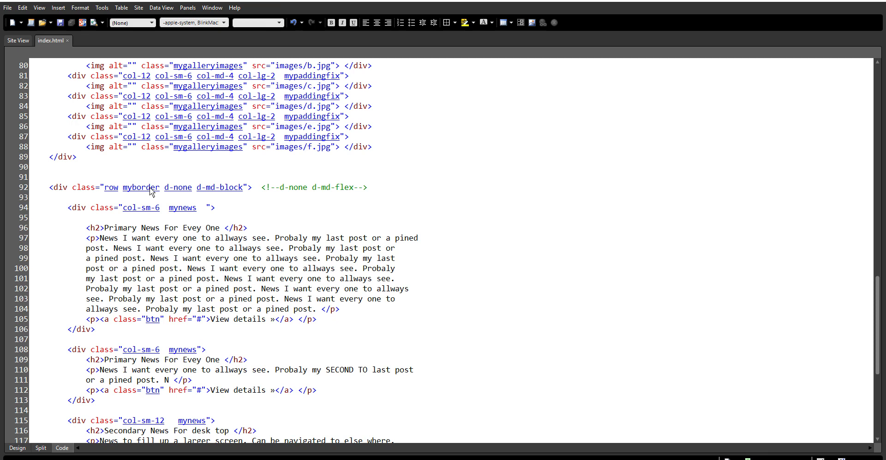
mouse_move(204, 191)
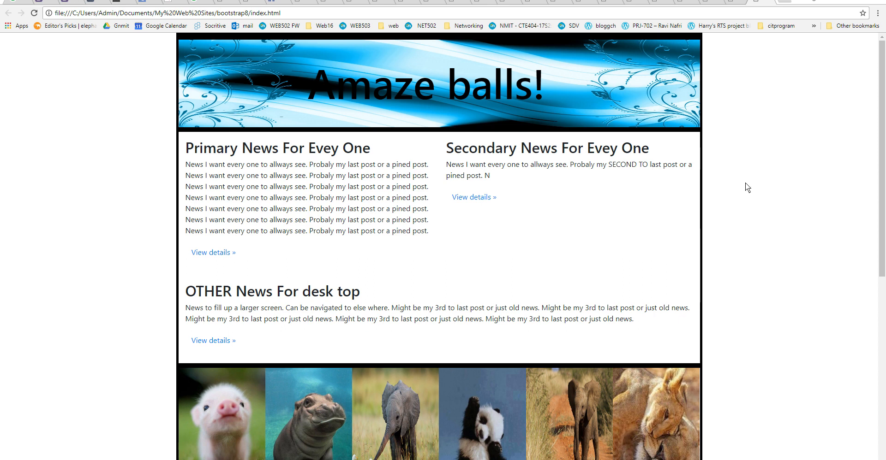
Inspect the page in Chrome DevTools to show the responsive device preview
scroll(down, 3)
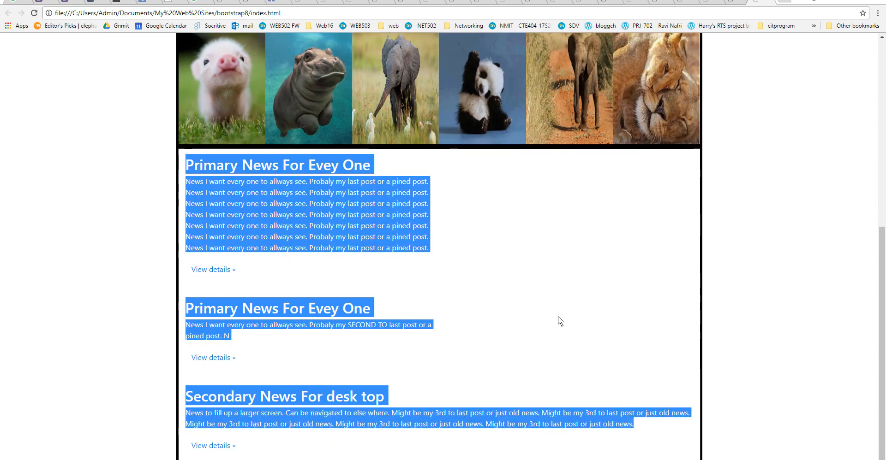
right_click(559, 321)
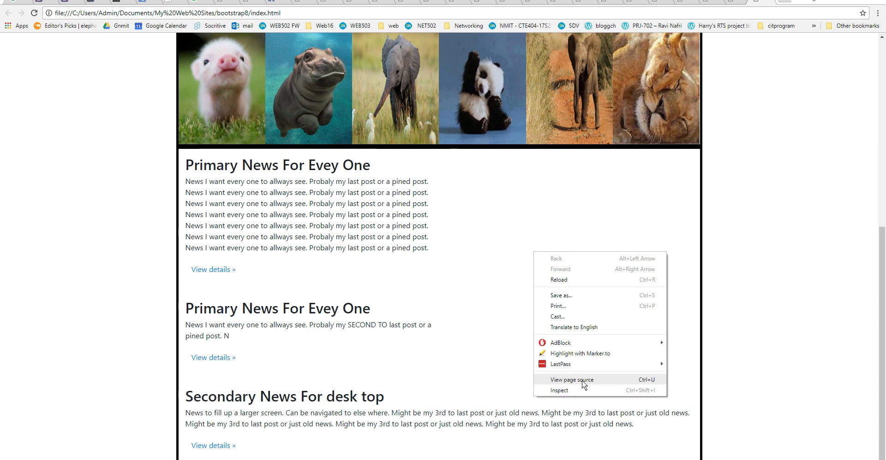
click(558, 390)
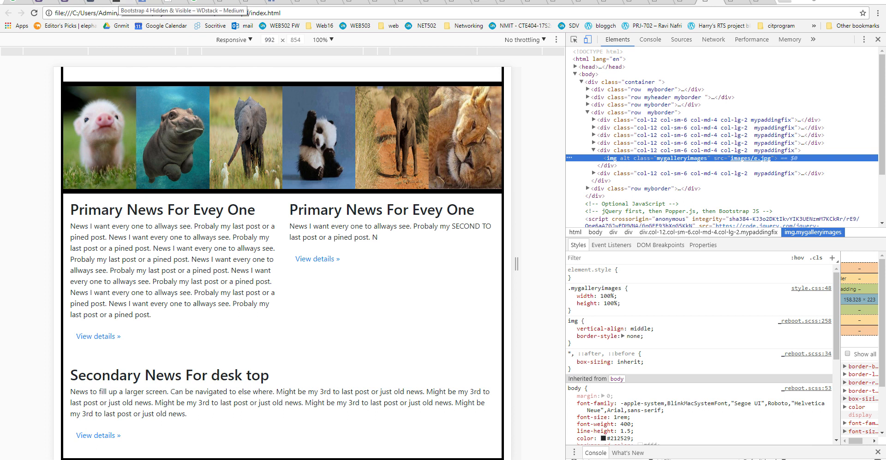
Switch to Dreamweaver to review the news row's 'row myborder d-none d-md-block' classes
key(alt+tab)
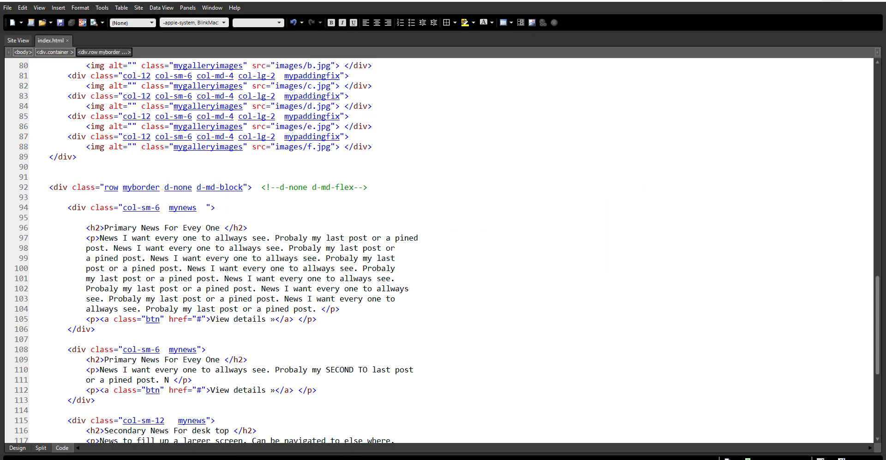
mouse_move(221, 190)
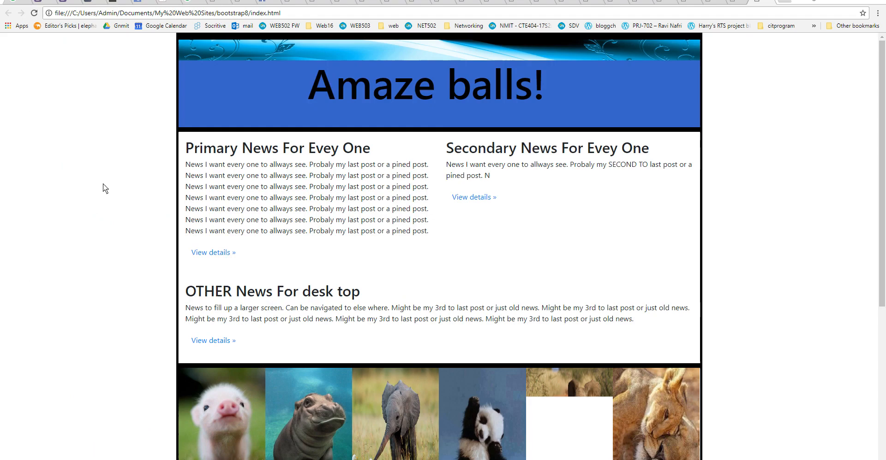
Inspect the page and narrow the responsive preview from 1043 to about 691 px wide
right_click(759, 299)
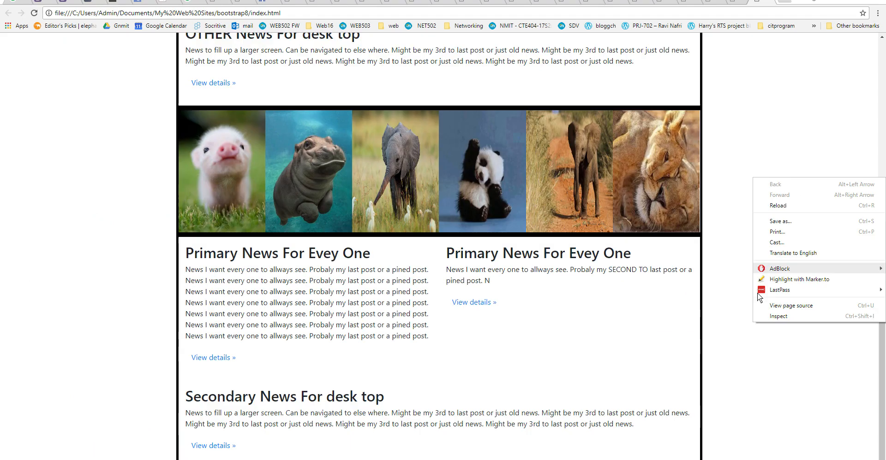
click(778, 316)
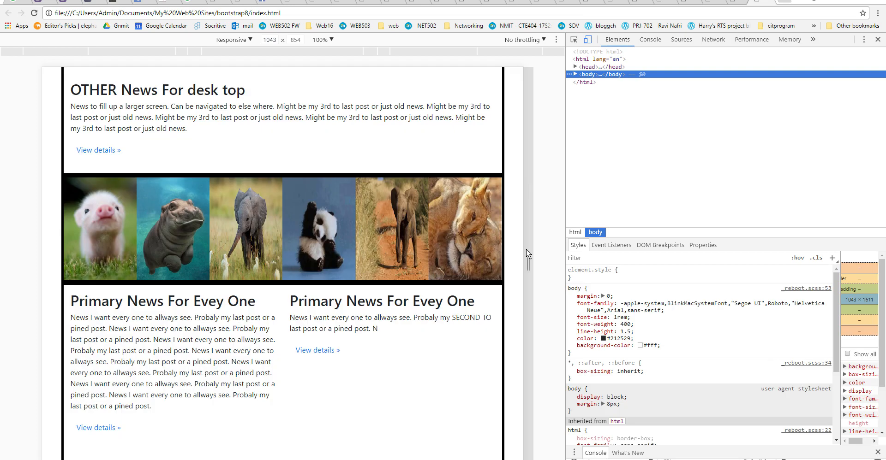
mouse_move(518, 262)
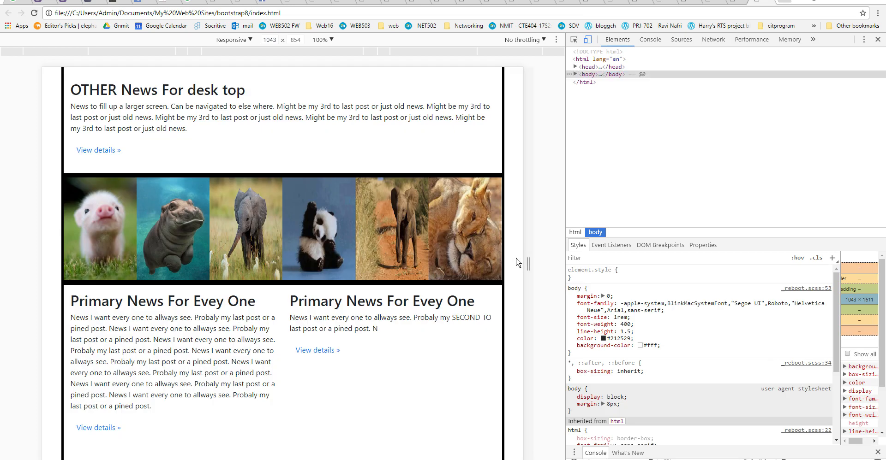
scroll(down, 3)
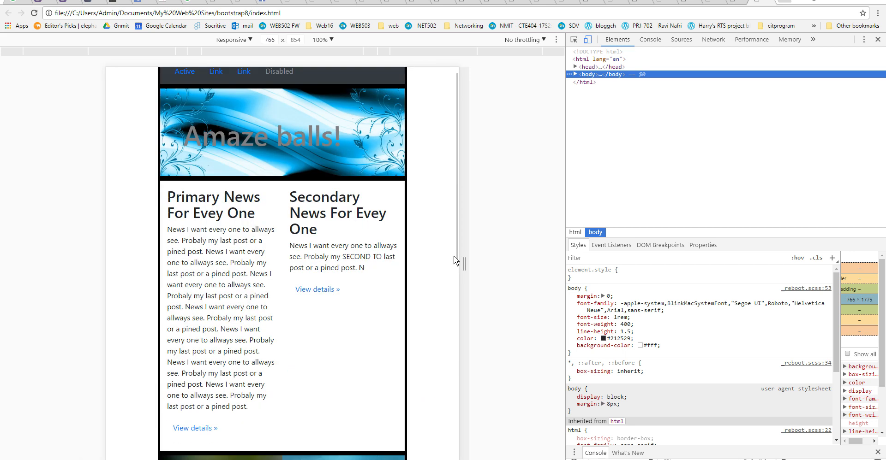
scroll(down, 3)
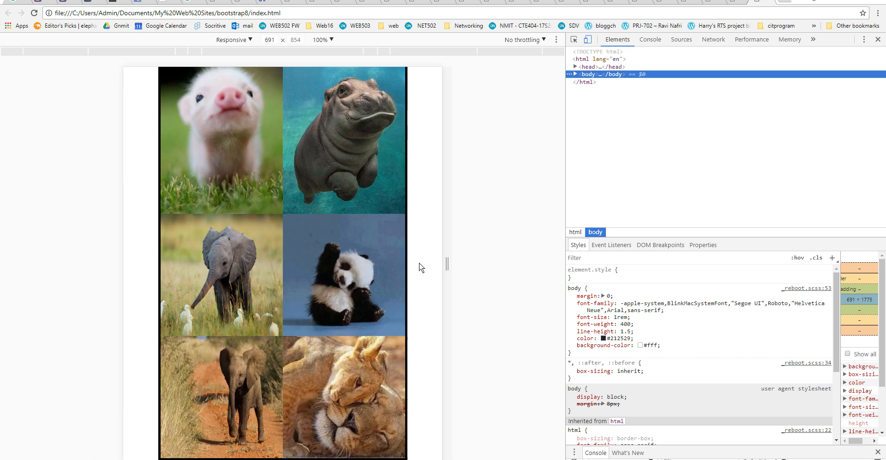
drag(446, 266, 349, 266)
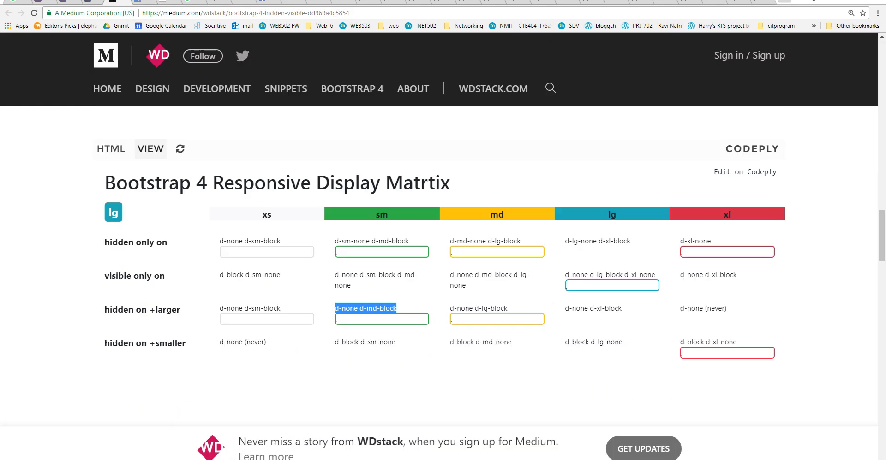
mouse_move(124, 300)
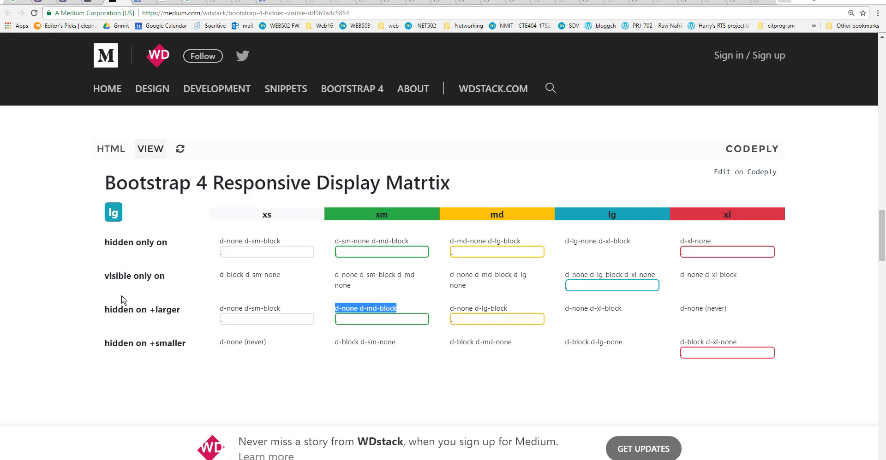
Review the matrix's 'hidden on +larger' row, then switch to the Word notes
click(107, 343)
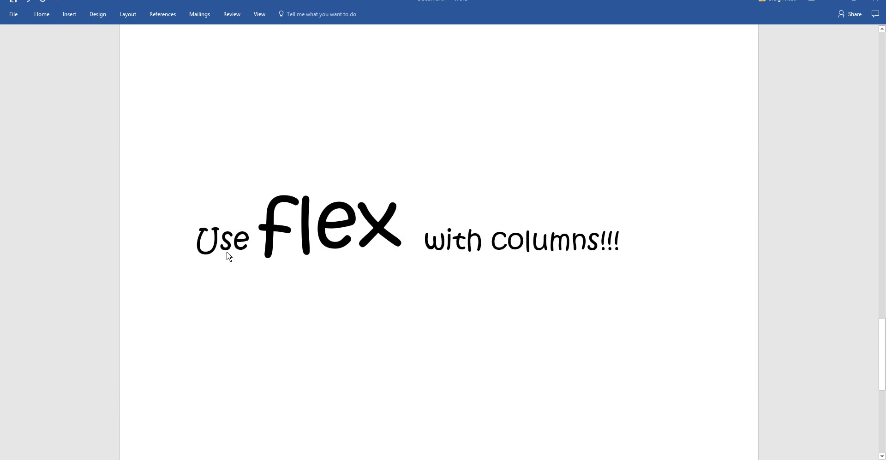
scroll(up, 3)
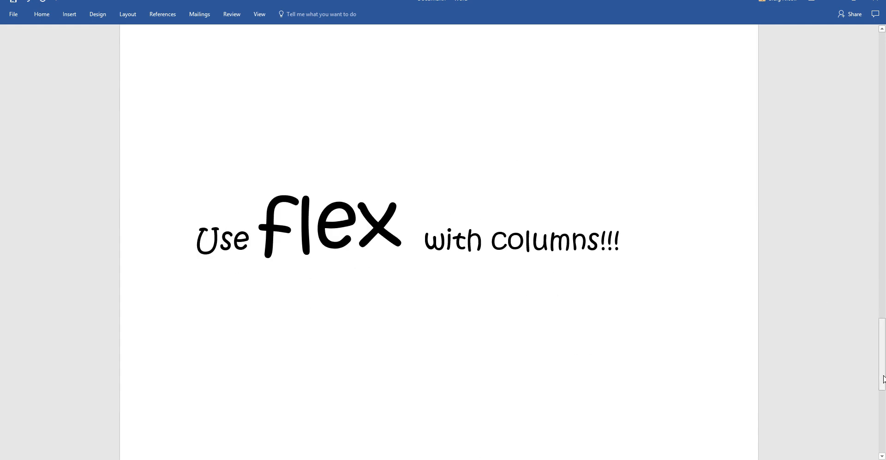
scroll(down, 3)
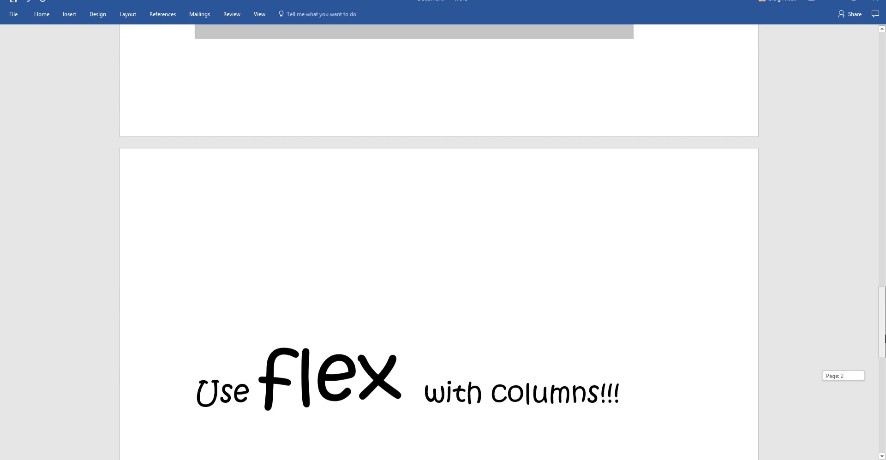
scroll(up, 3)
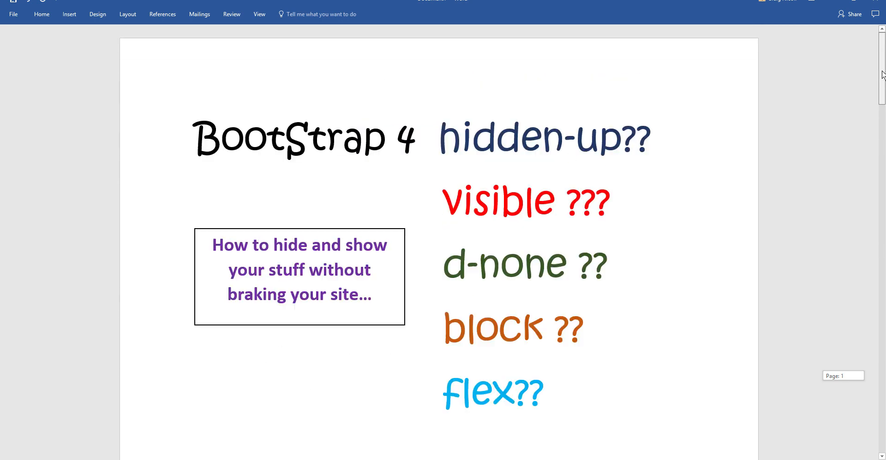
scroll(up, 3)
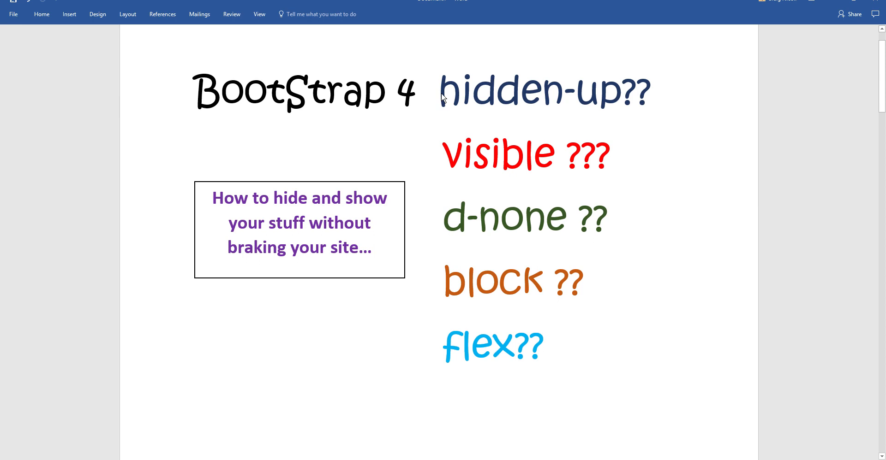
double_click(544, 91)
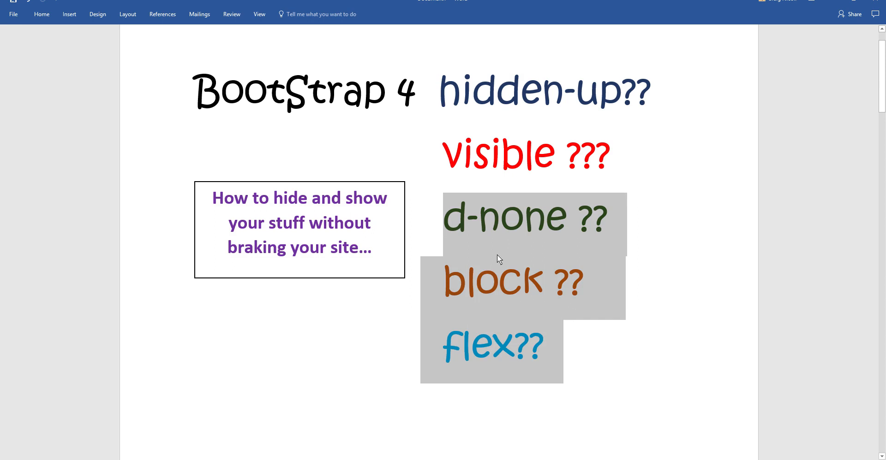
mouse_move(602, 345)
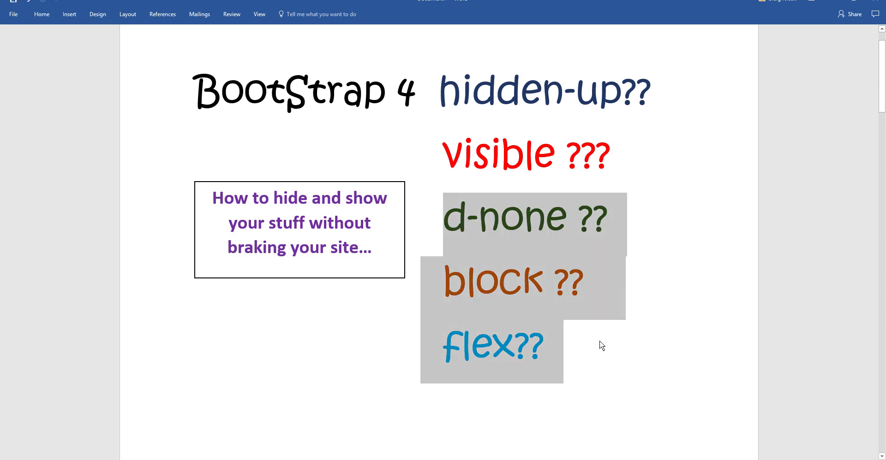
scroll(down, 3)
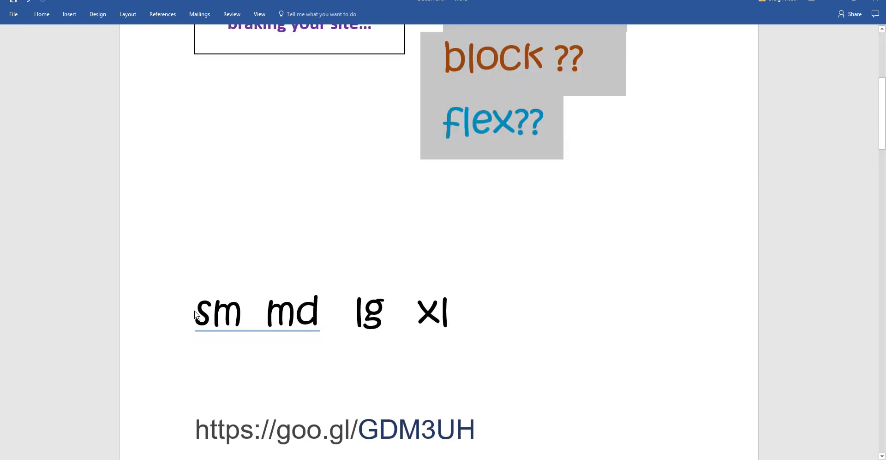
mouse_move(571, 305)
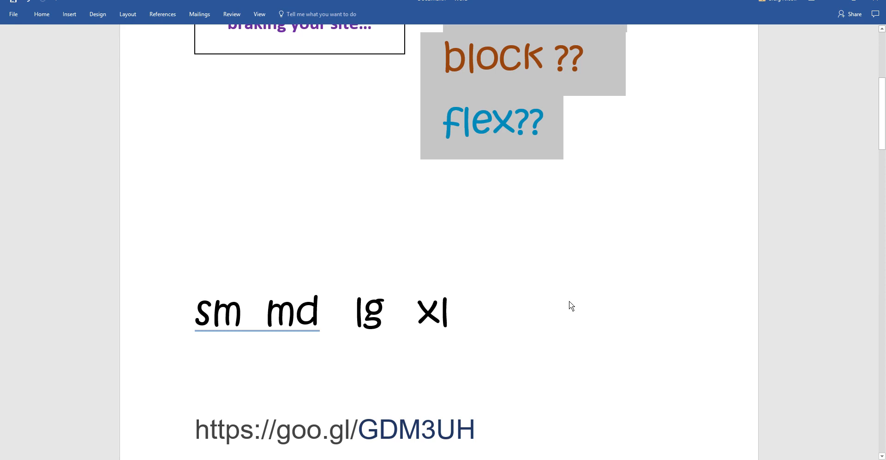